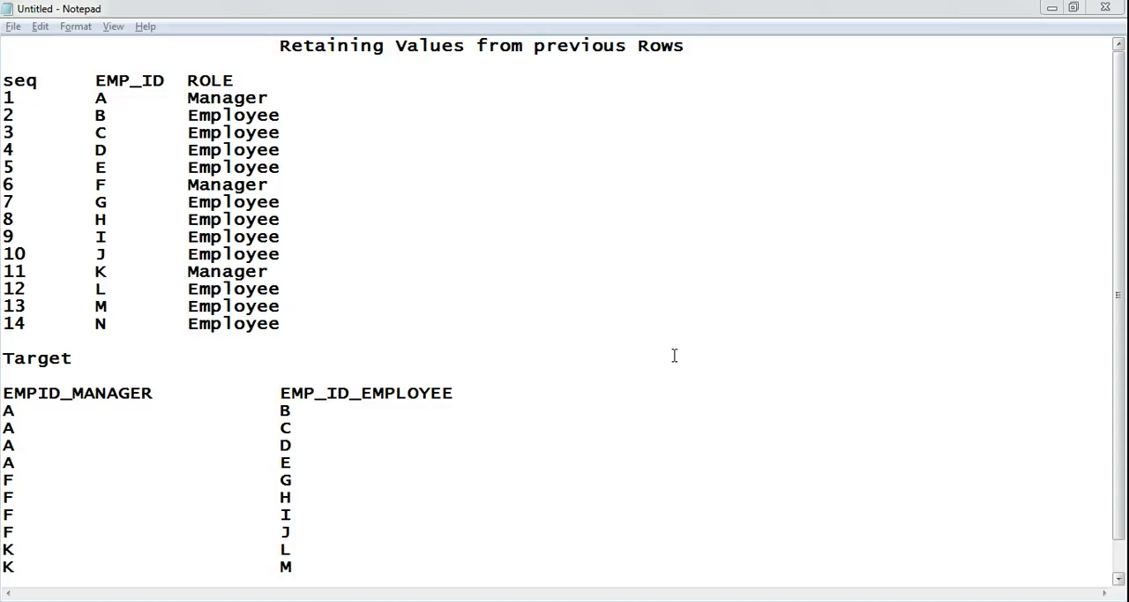
mouse_move(336, 351)
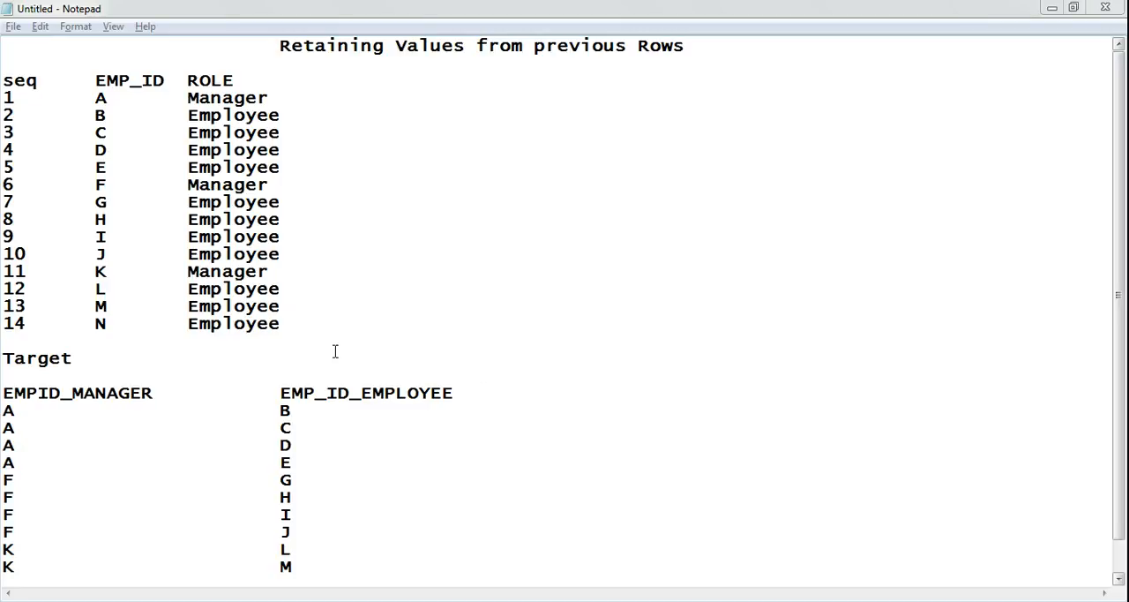
Review the source rows and EMP_ID column, then type 'truncate table TARGET4' on line 4.
drag(89, 132, 281, 324)
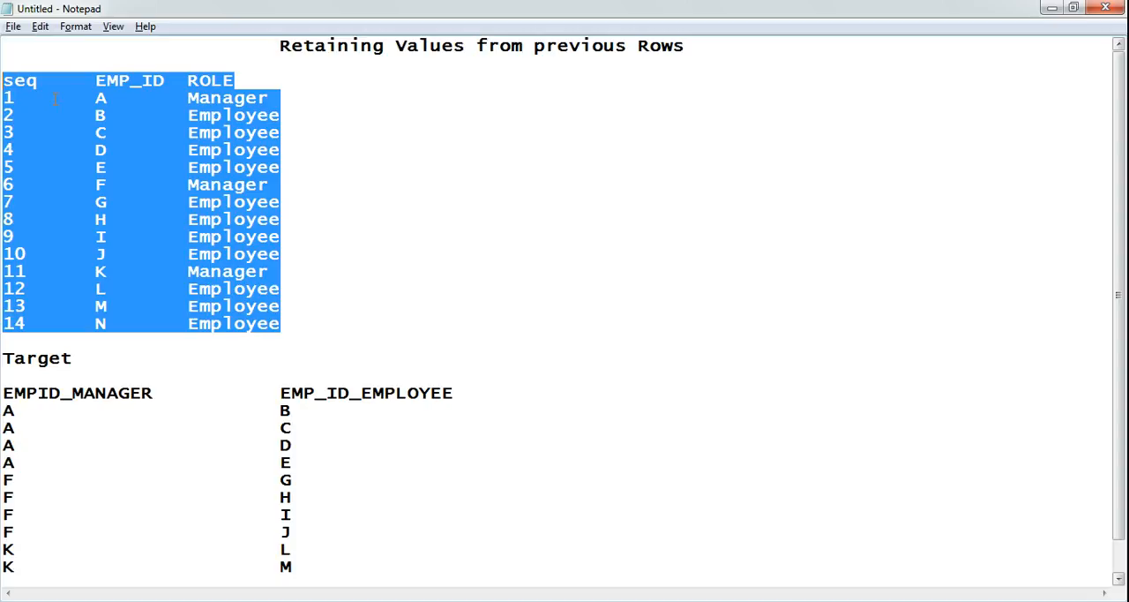
double_click(129, 80)
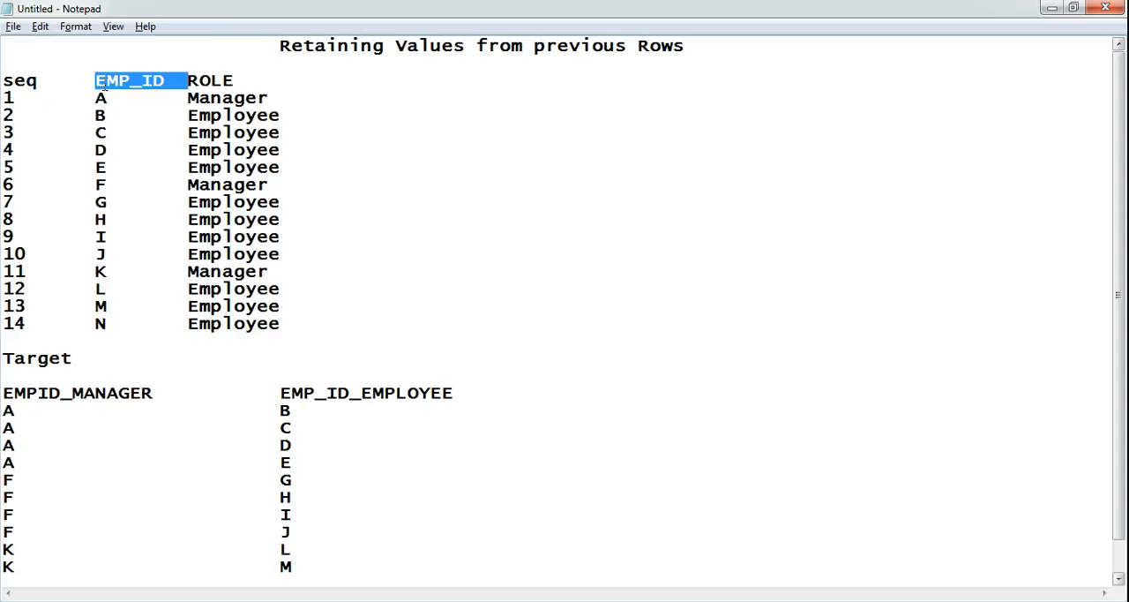
mouse_move(191, 80)
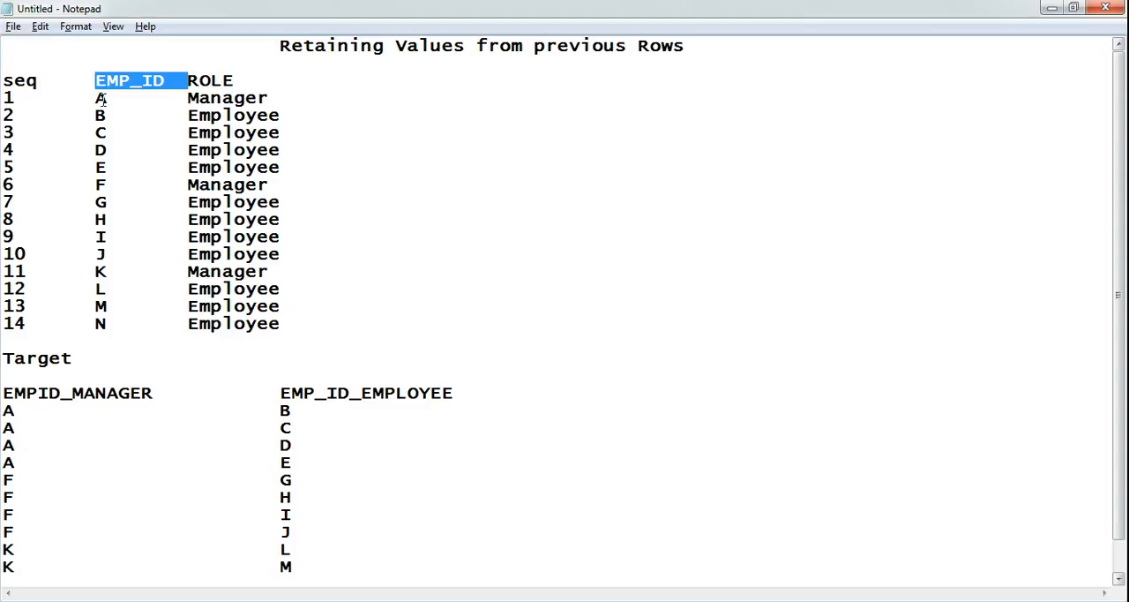
click(101, 98)
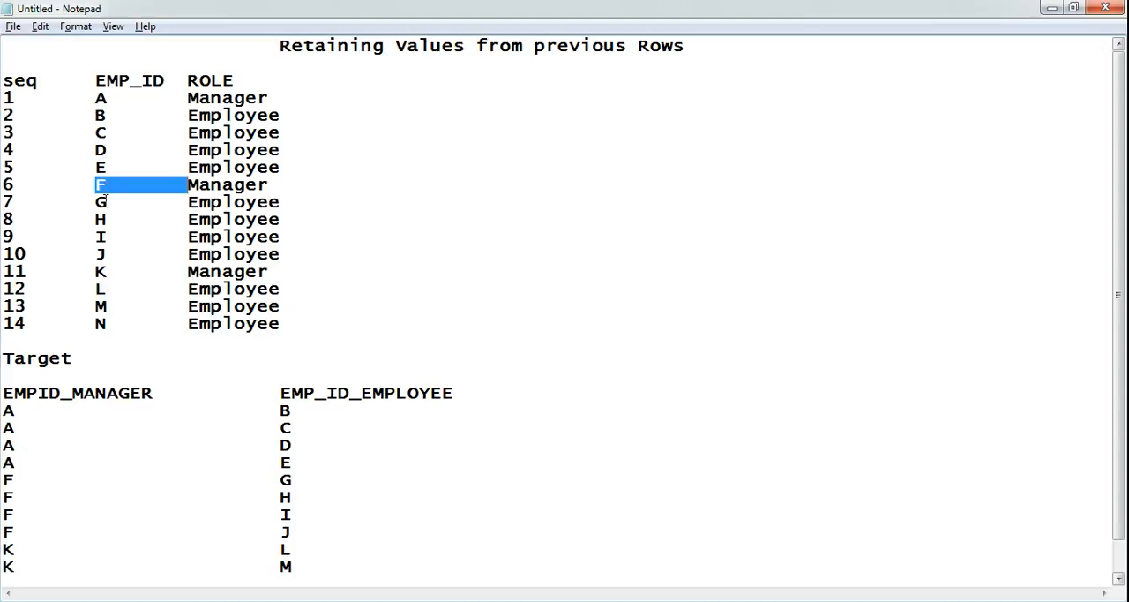
mouse_move(106, 254)
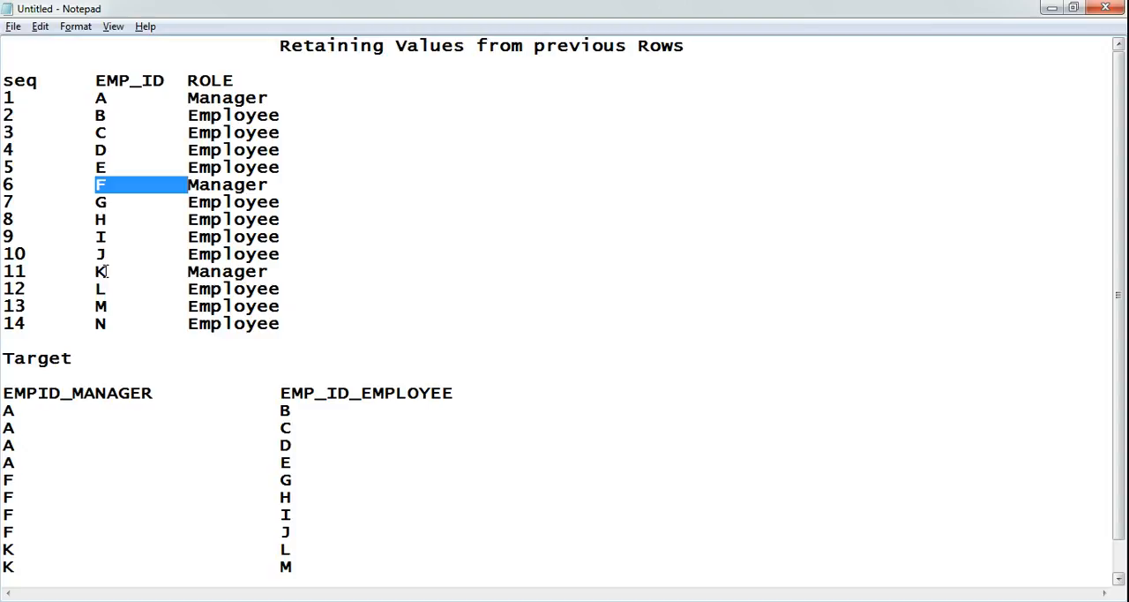
mouse_move(101, 288)
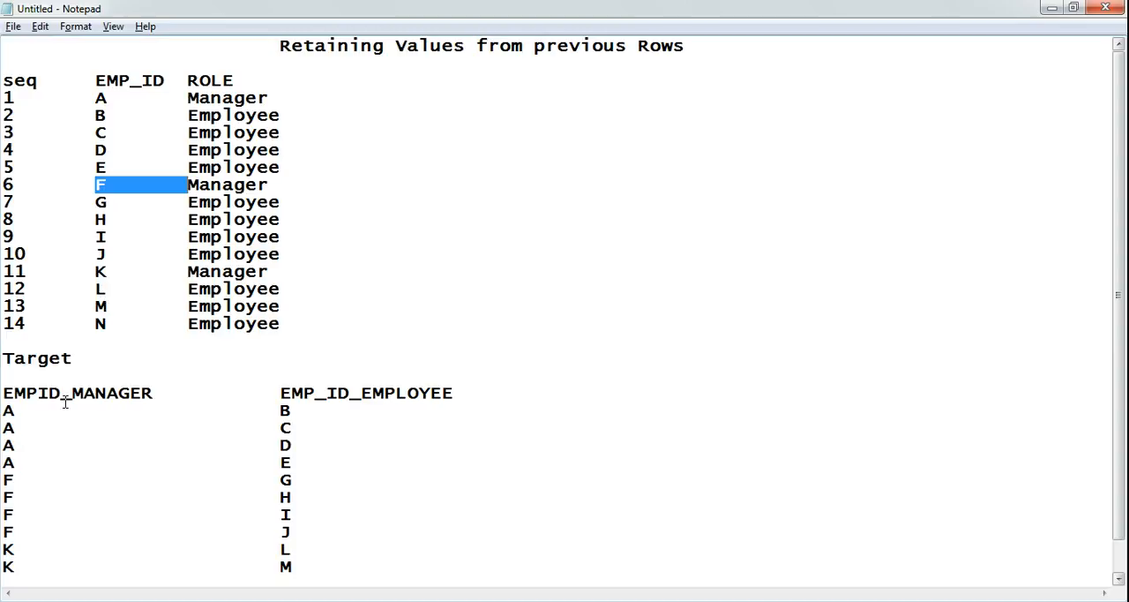
mouse_move(76, 389)
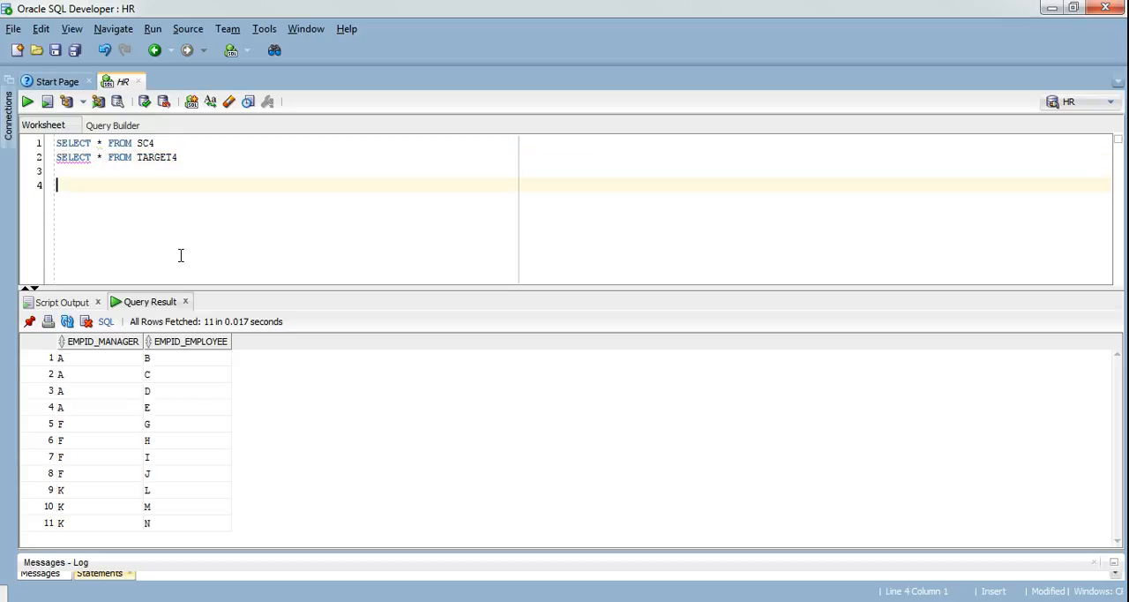
text(truncate table)
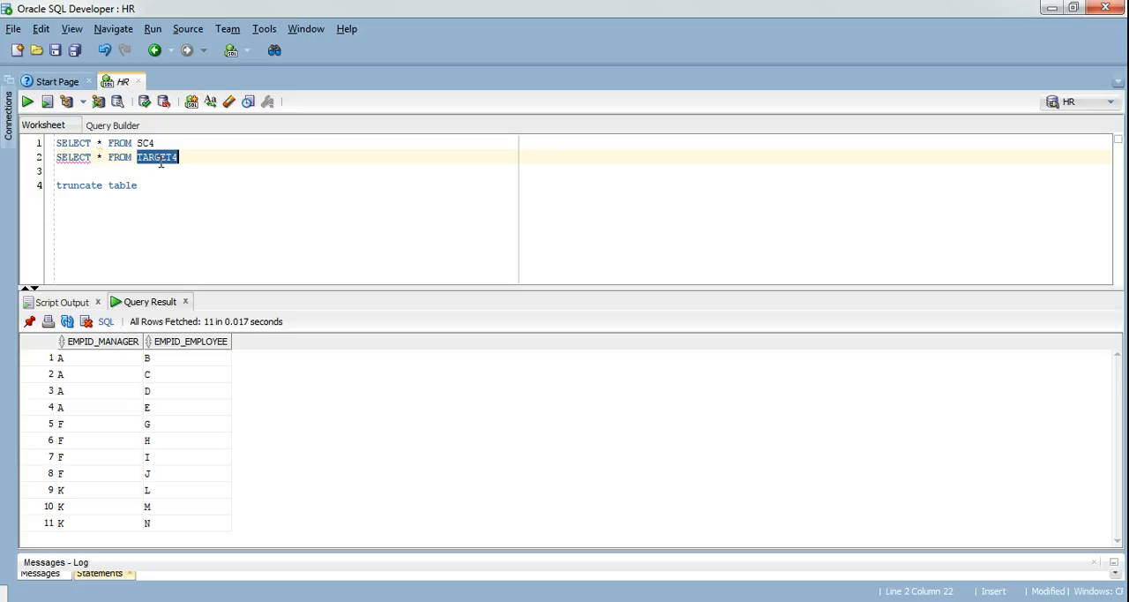
text(TARGET4)
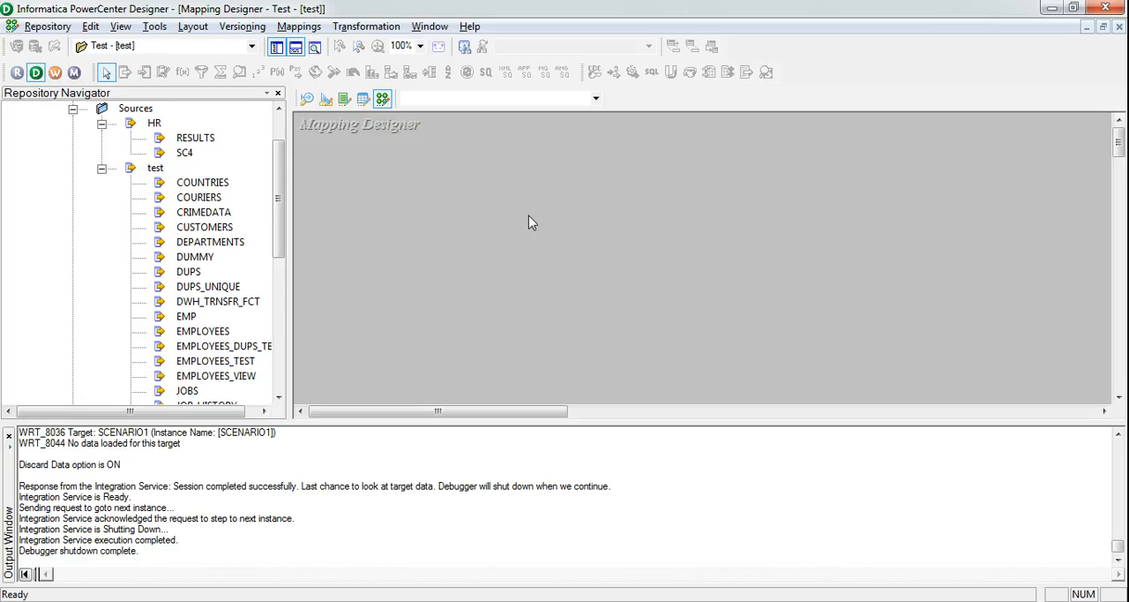
Create a new mapping named m_demo_value_retention through Mappings > Create.
click(366, 25)
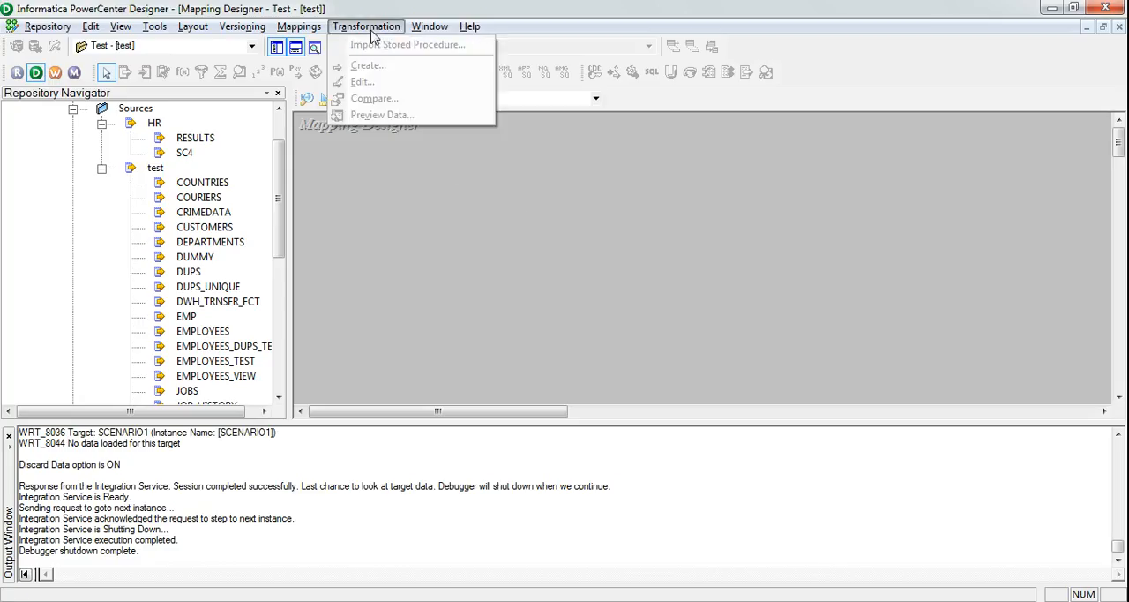
click(300, 26)
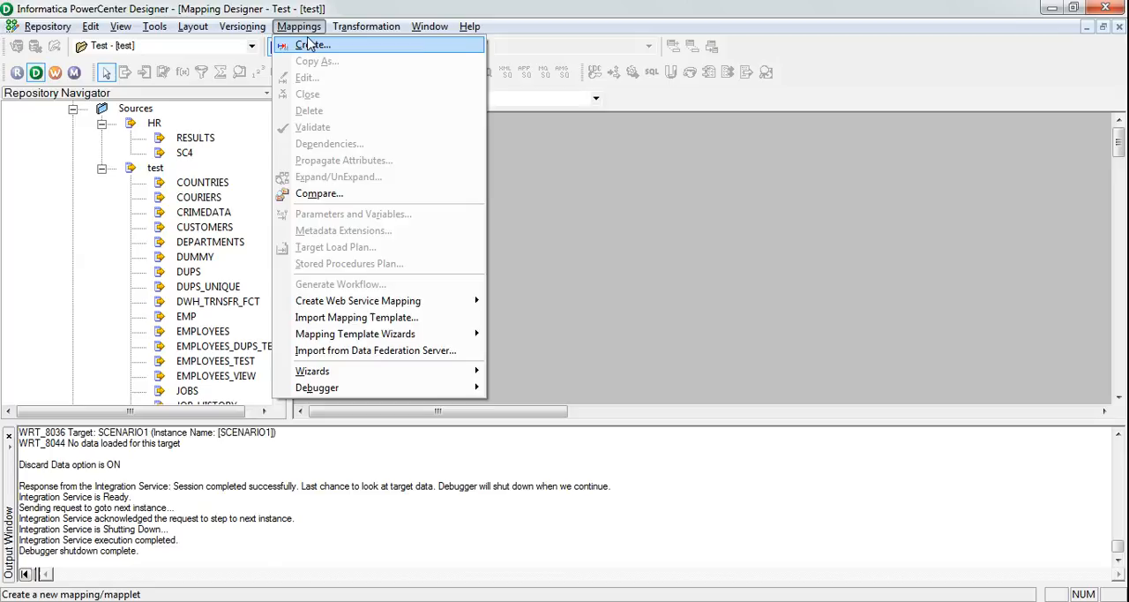
click(311, 44)
text(m_demo_)
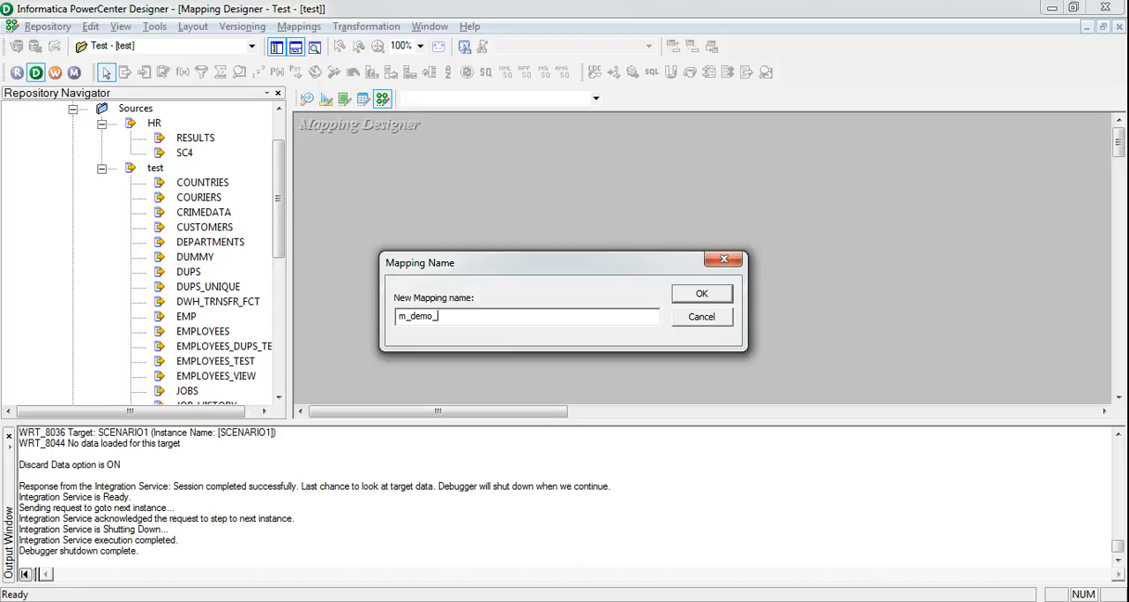
text(value)
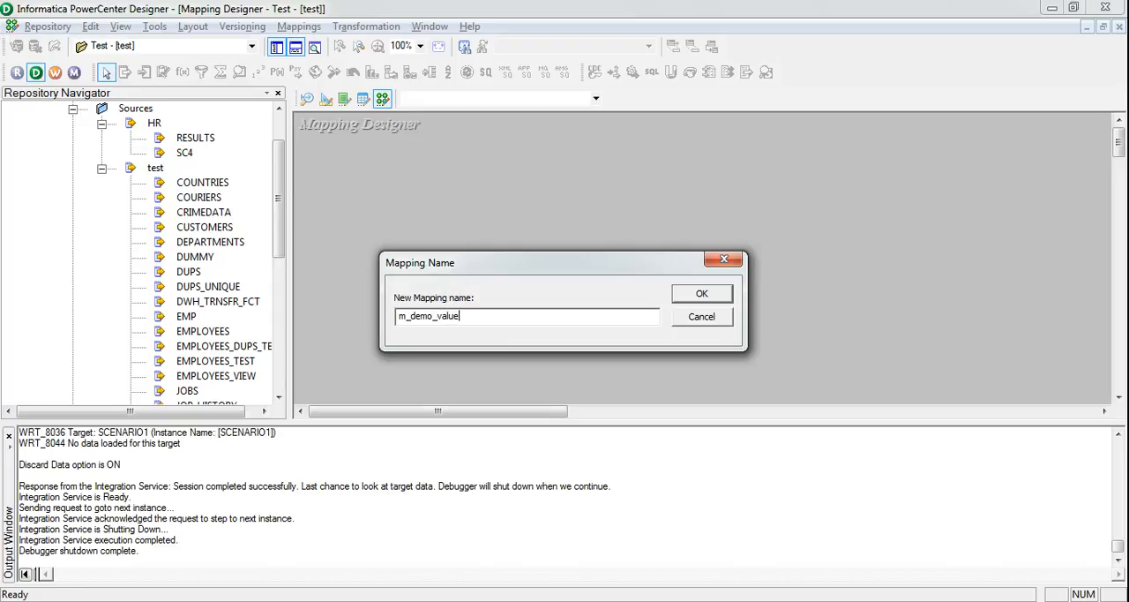
text(_reten)
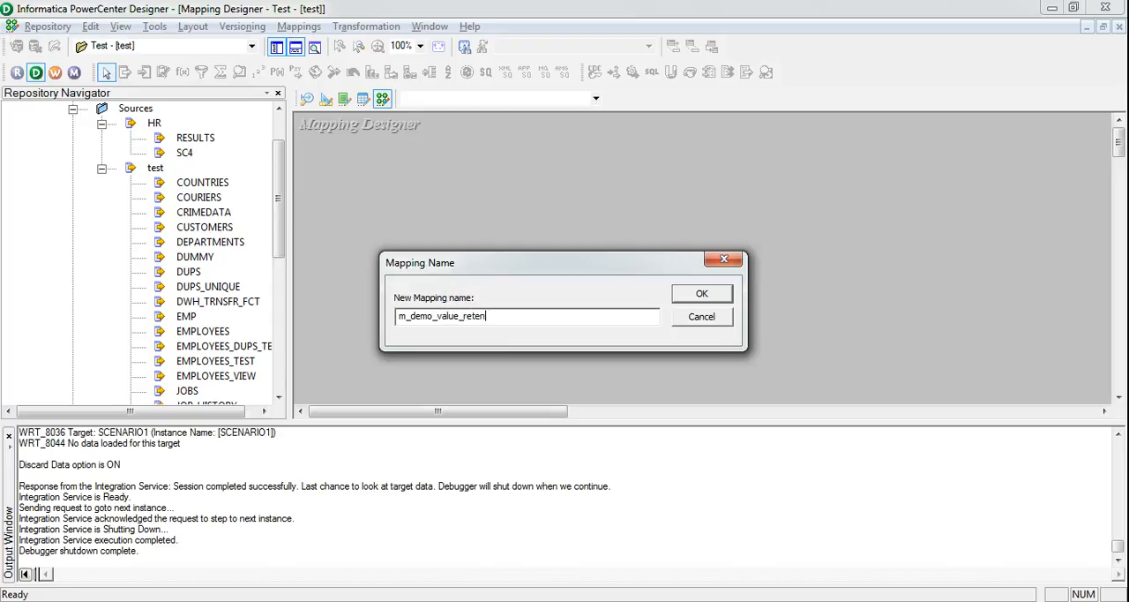
text(tion)
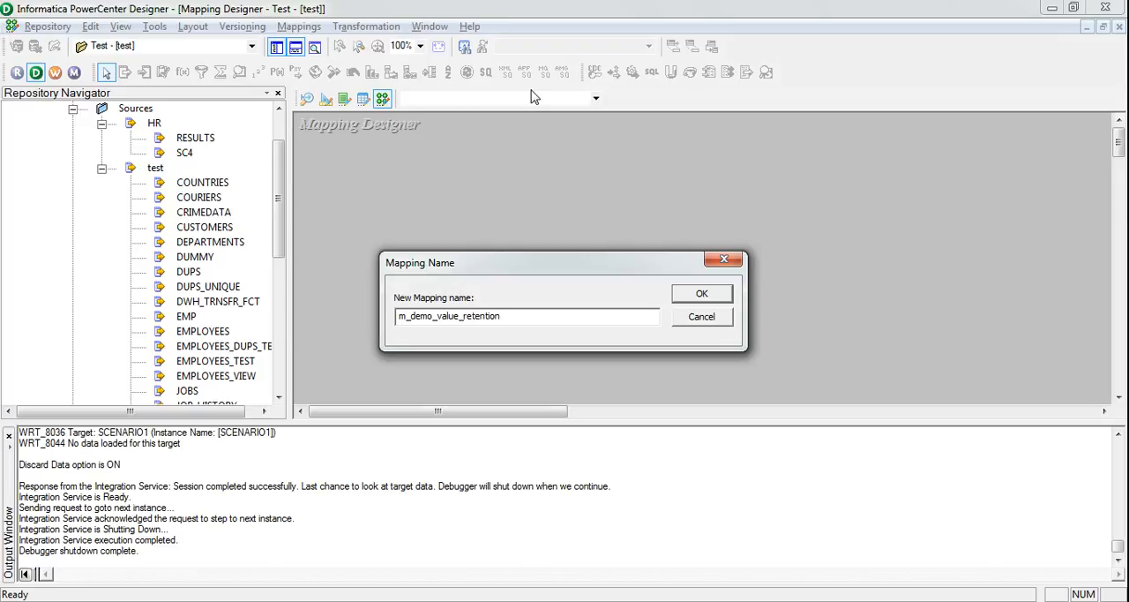
click(701, 292)
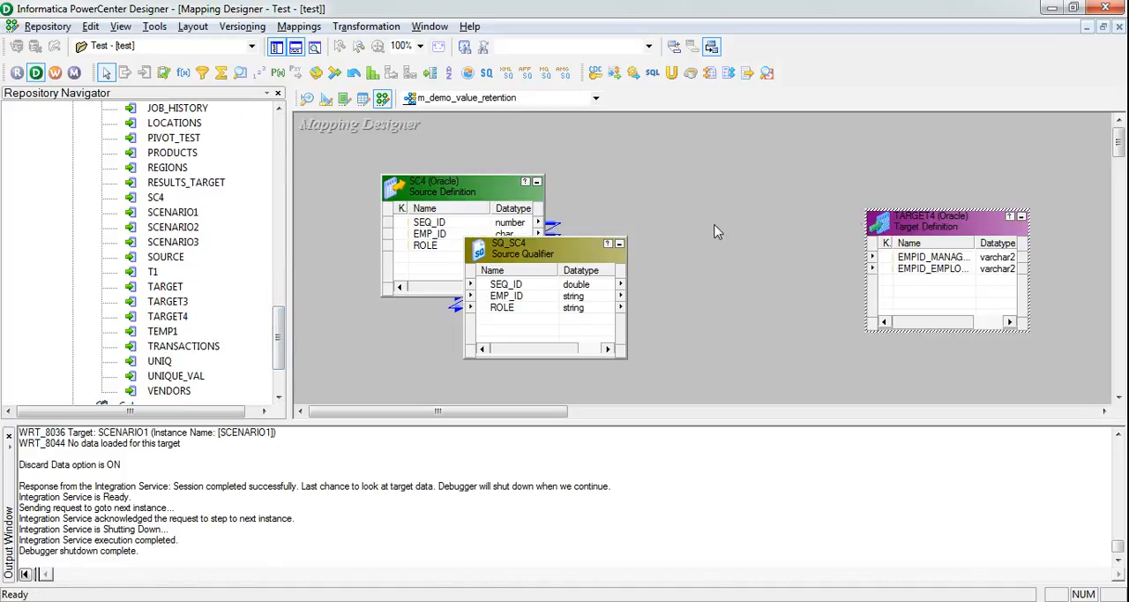
mouse_move(164, 72)
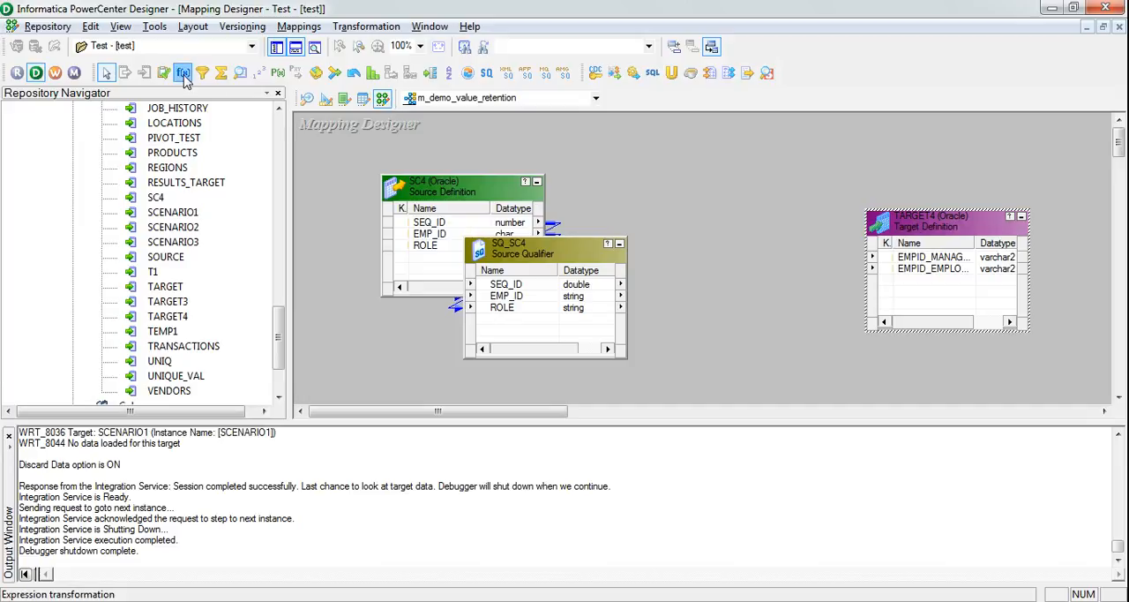
Place an Expression transformation between SQ_SC4 and TARGET4 and open its settings.
click(187, 73)
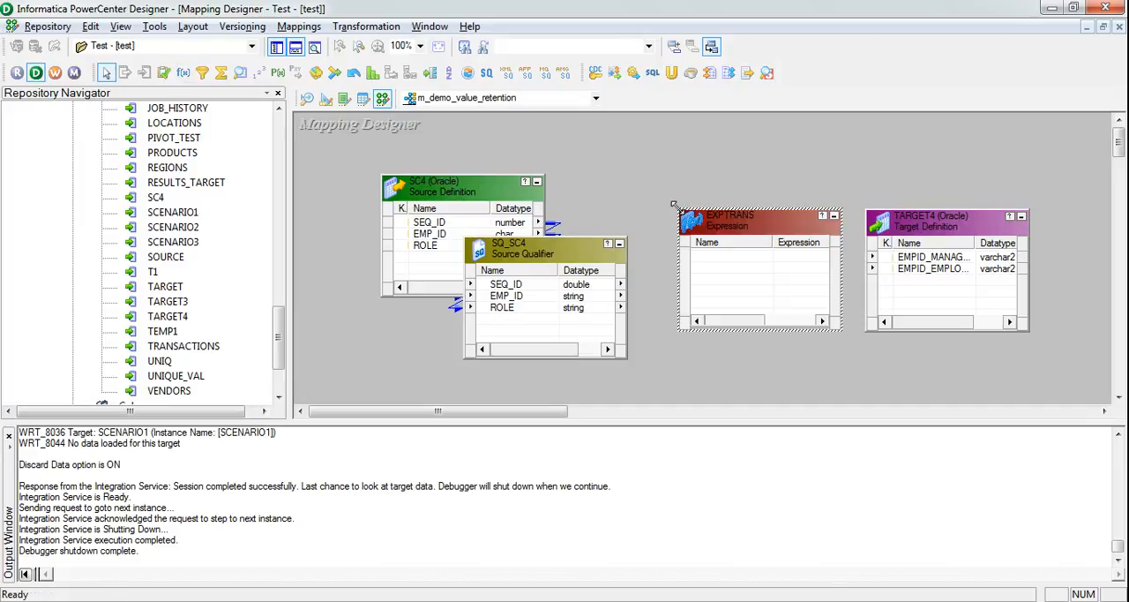
click(507, 283)
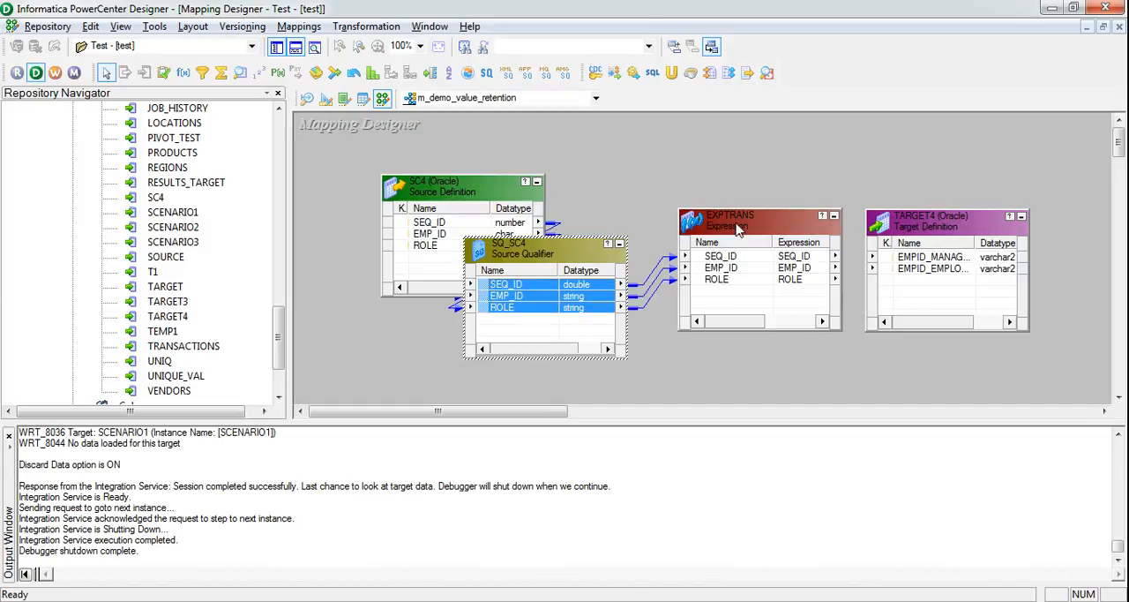
double_click(737, 225)
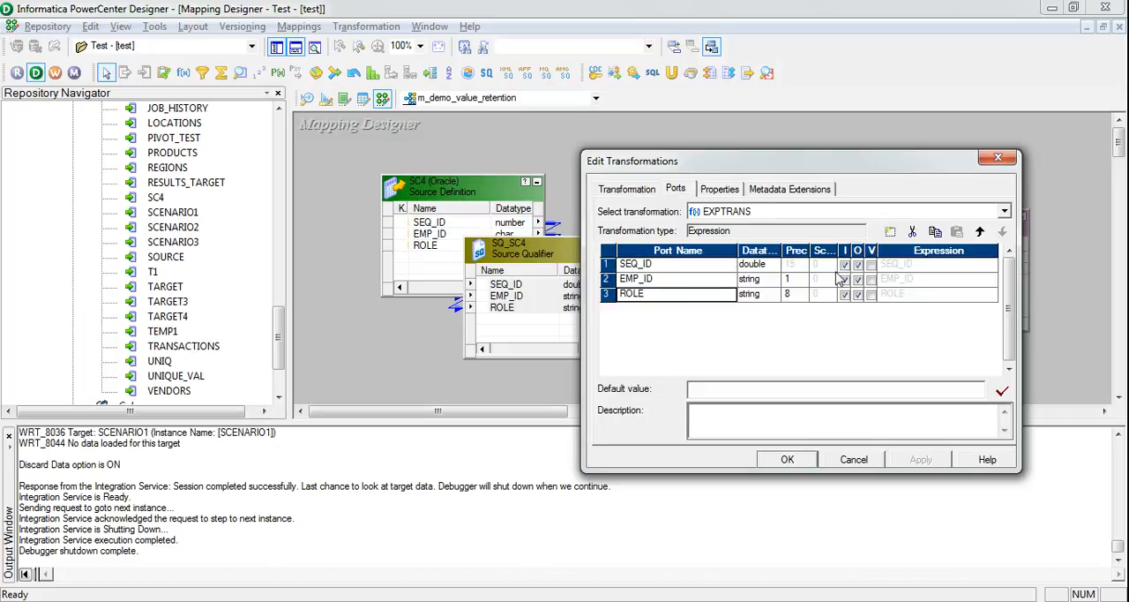
Add a variable port v_manager_emp_id to EXPTRANS and focus its formula.
click(890, 231)
text(v)
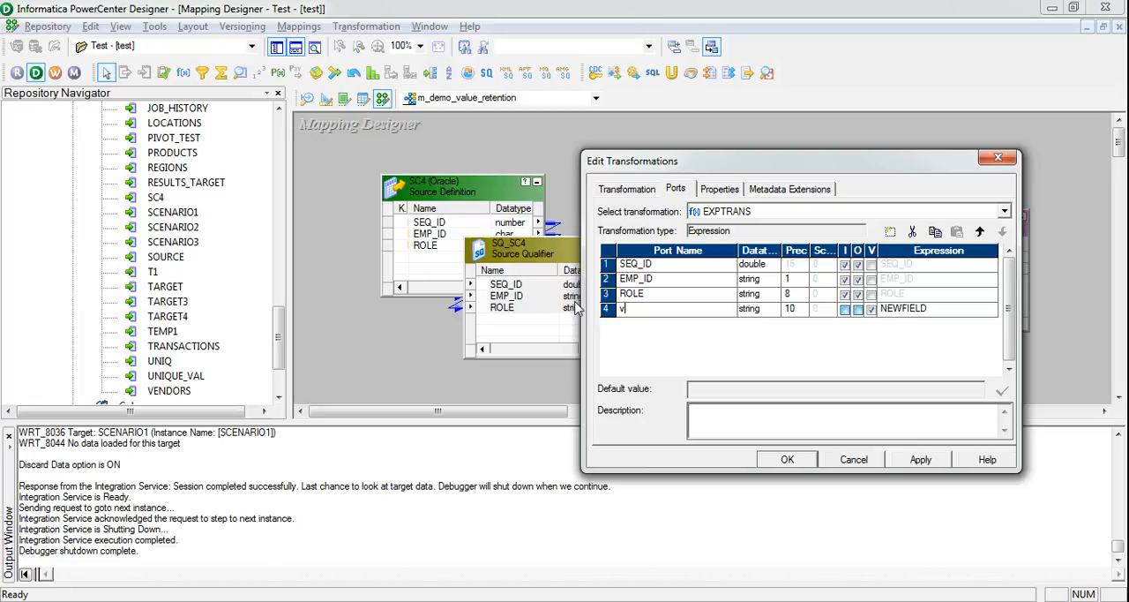
text(_manager_emp)
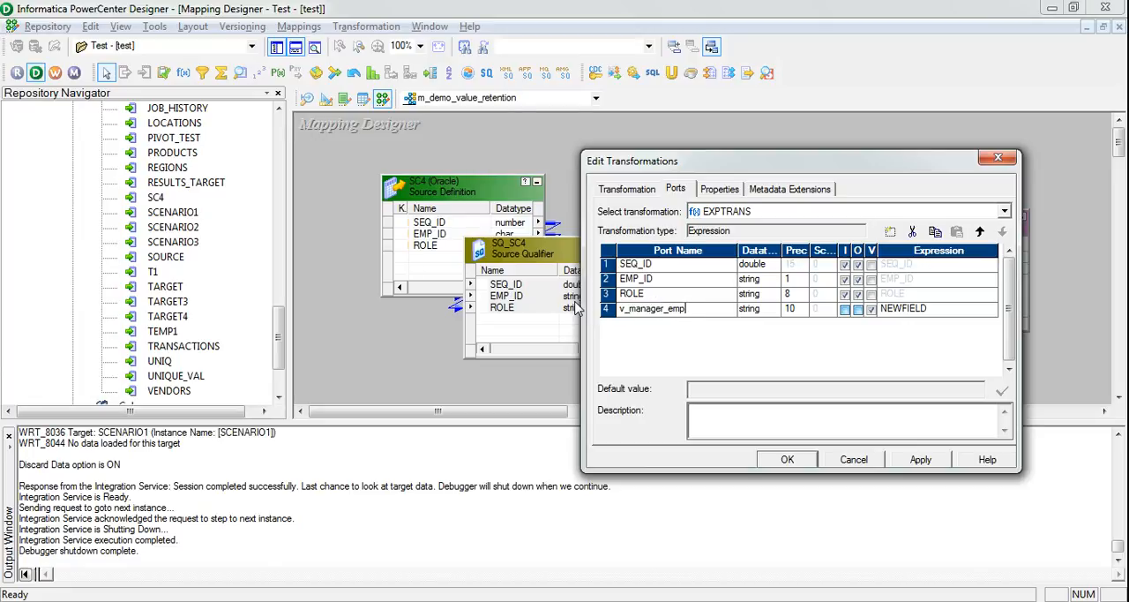
text(_id)
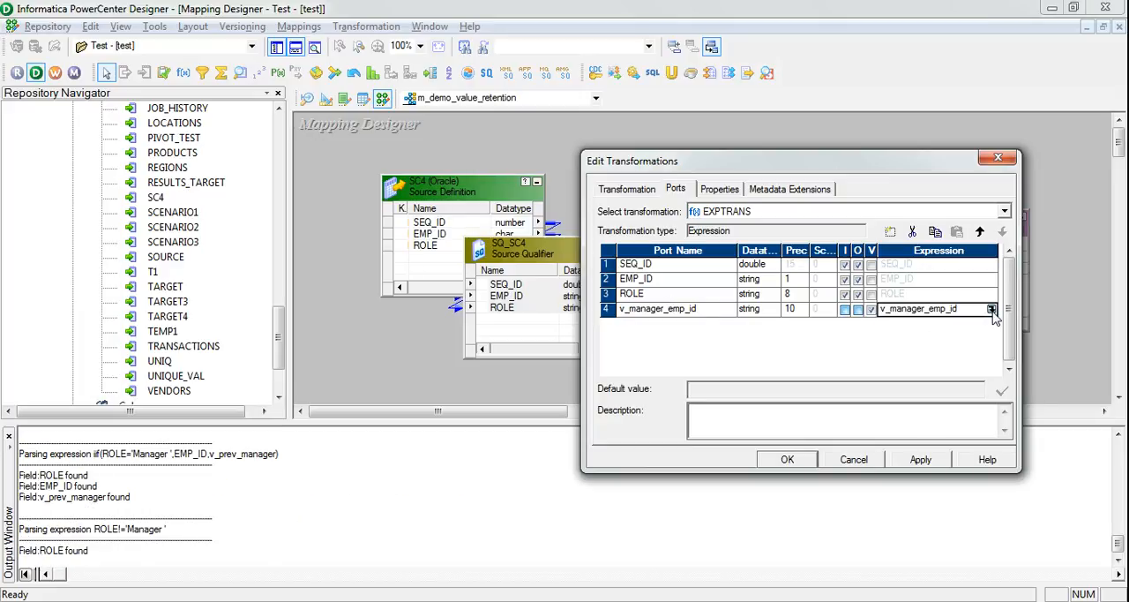
click(991, 309)
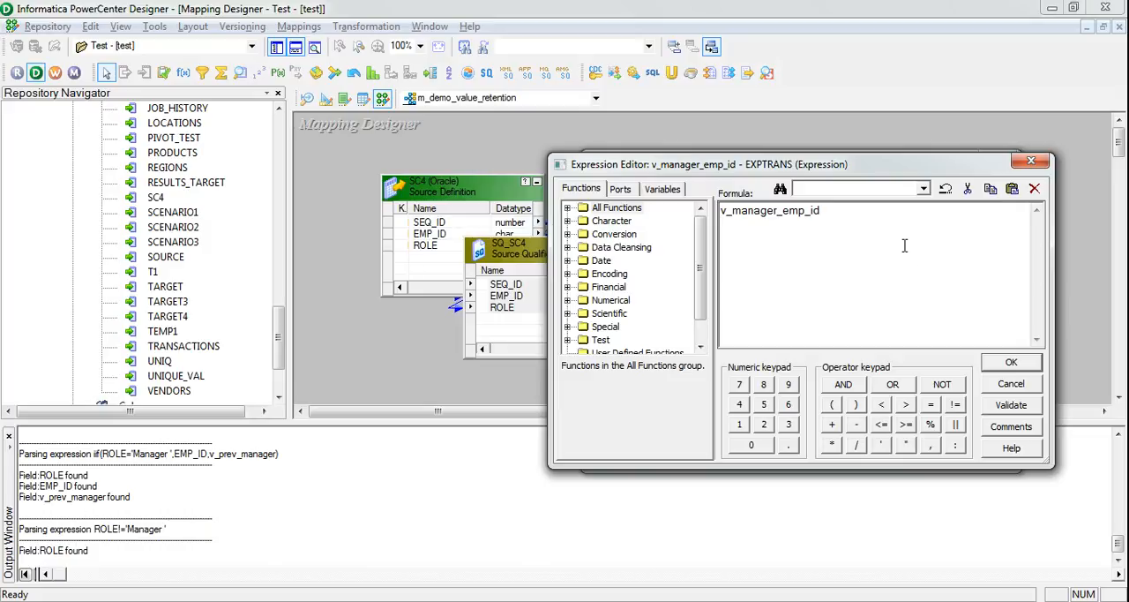
Set v_manager_emp_id to iif(ROLE='Manager ',EMP_ID,v_manager_emp_id) and validate it.
double_click(769, 209)
text(iif)
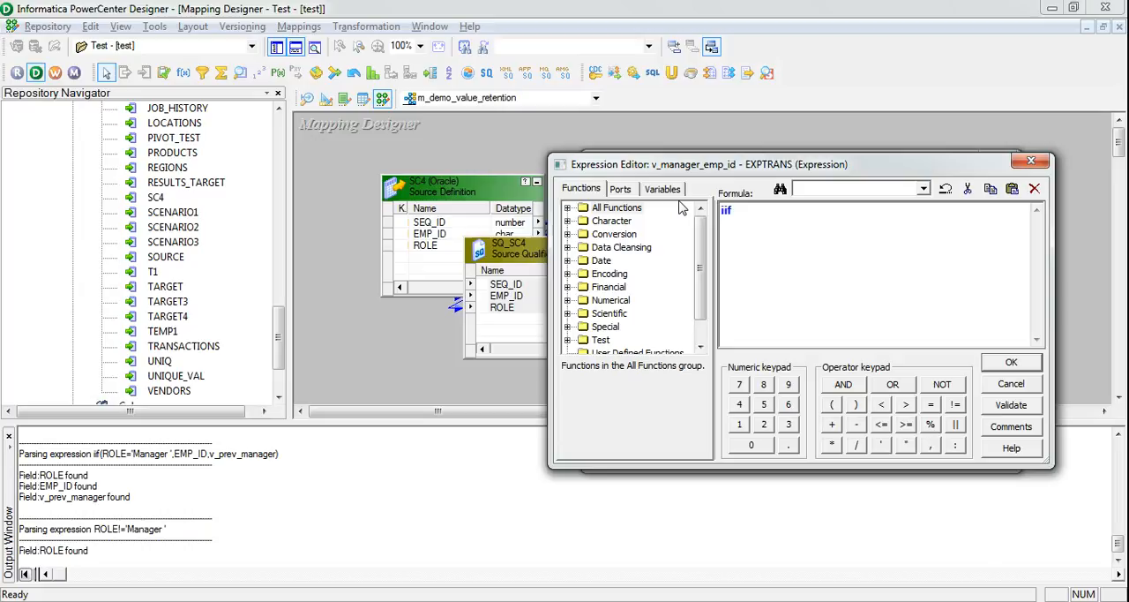
click(621, 187)
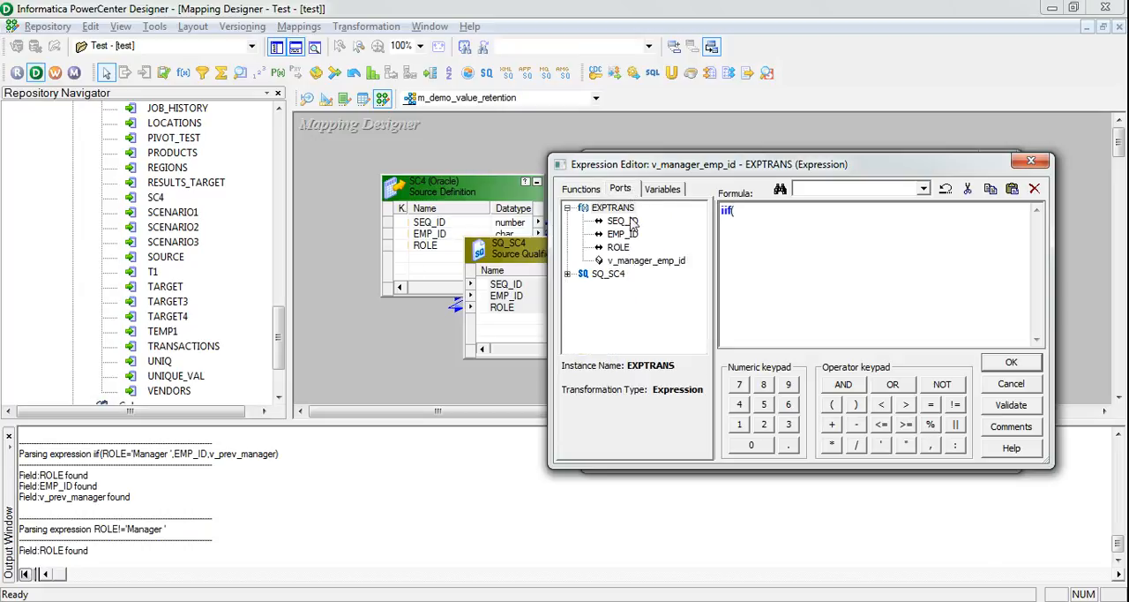
double_click(616, 247)
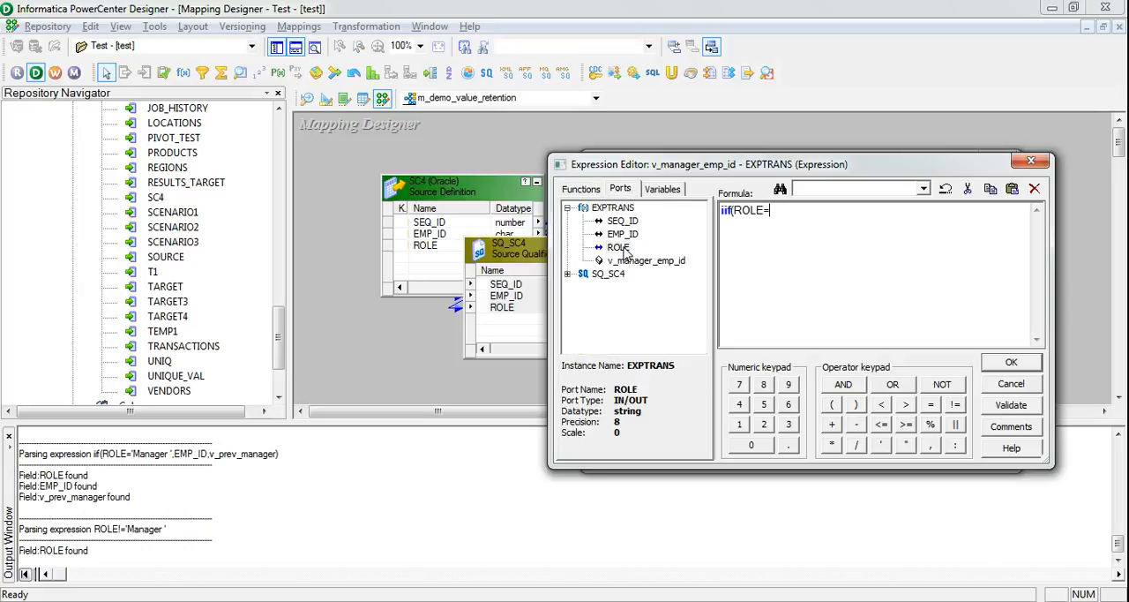
text(='Mana)
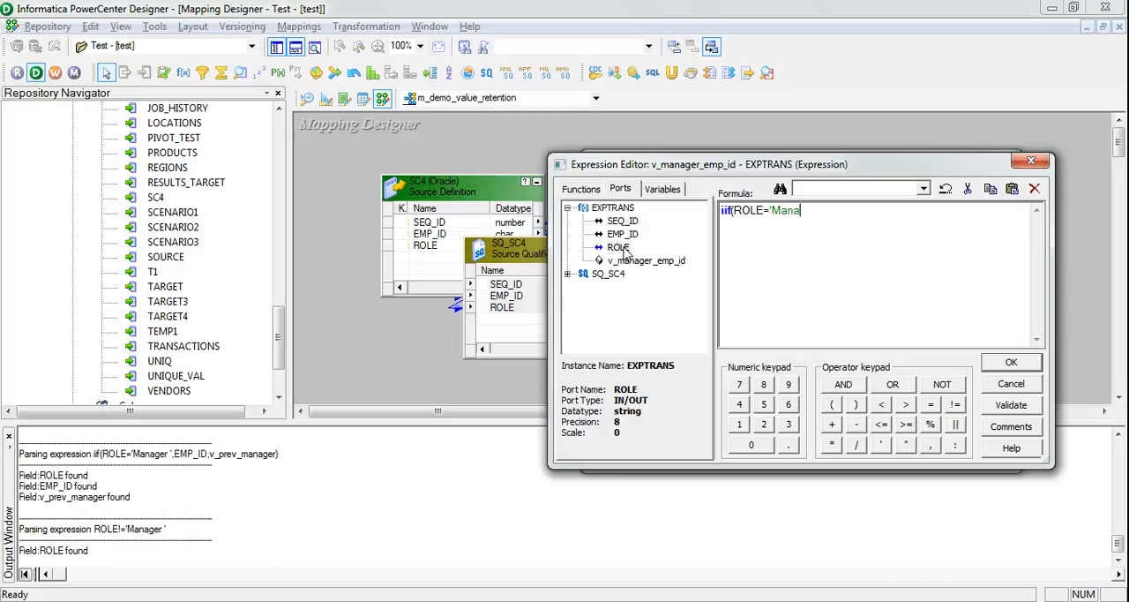
text(ger ',EMP_ID)
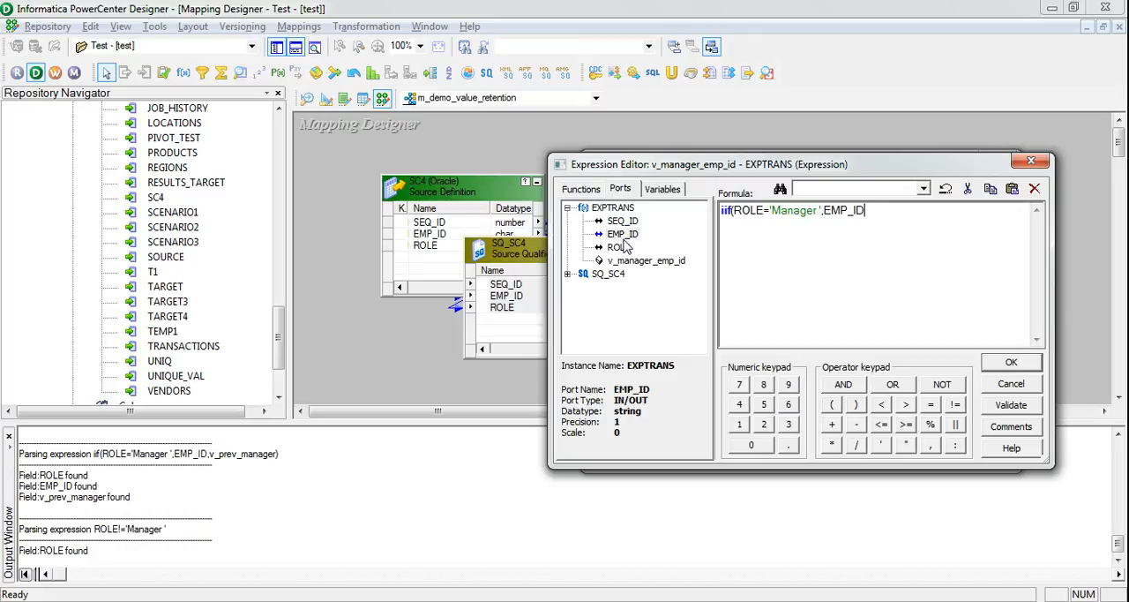
text(,v_manager_emp_id)
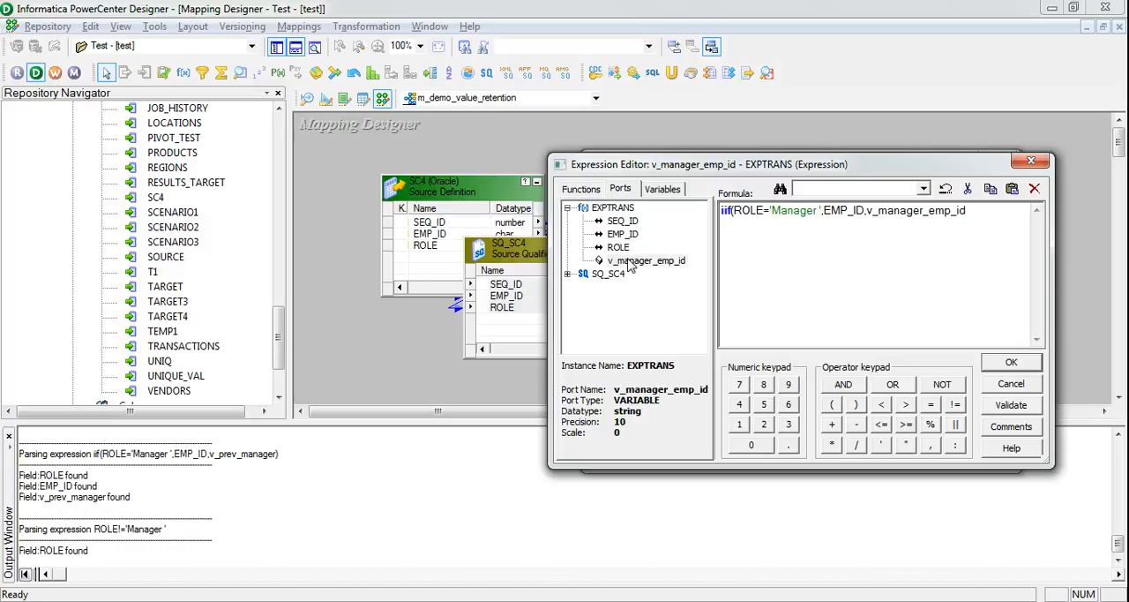
mouse_move(831, 378)
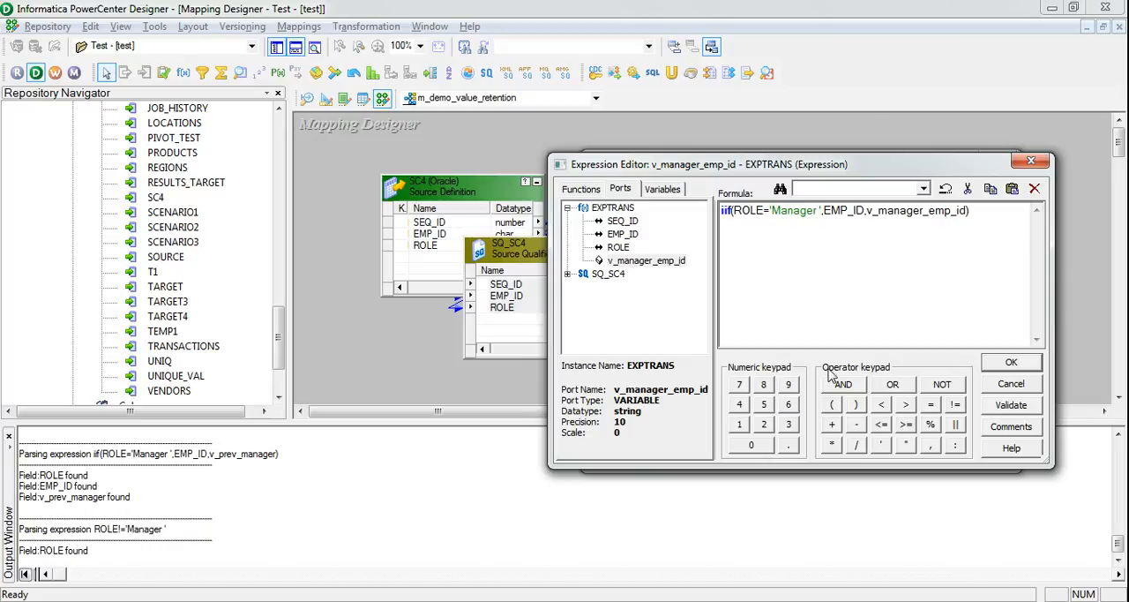
click(1011, 405)
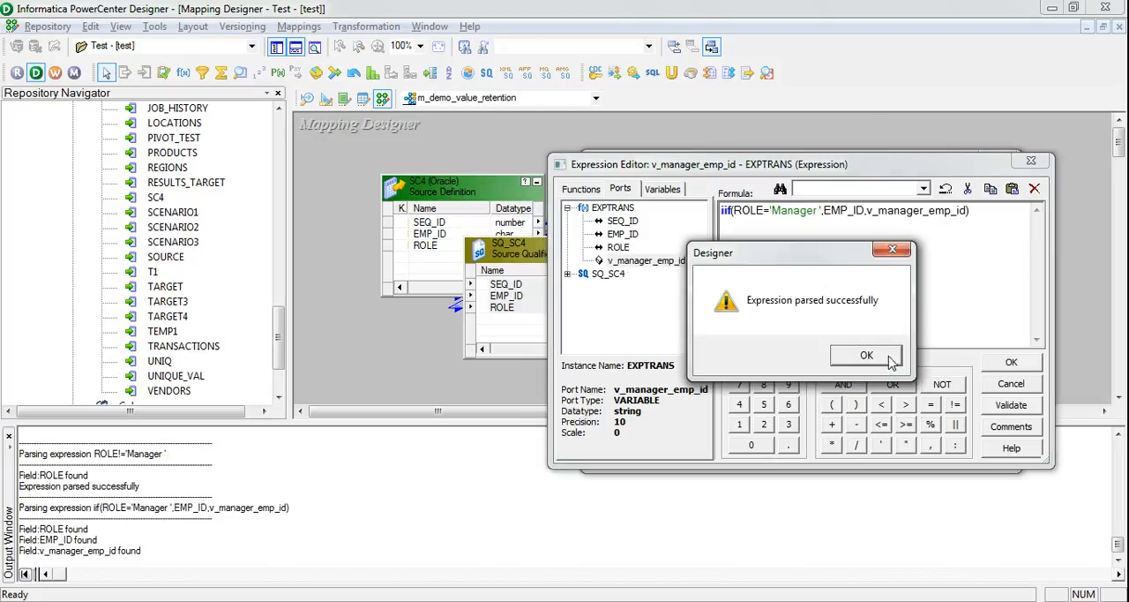
click(866, 354)
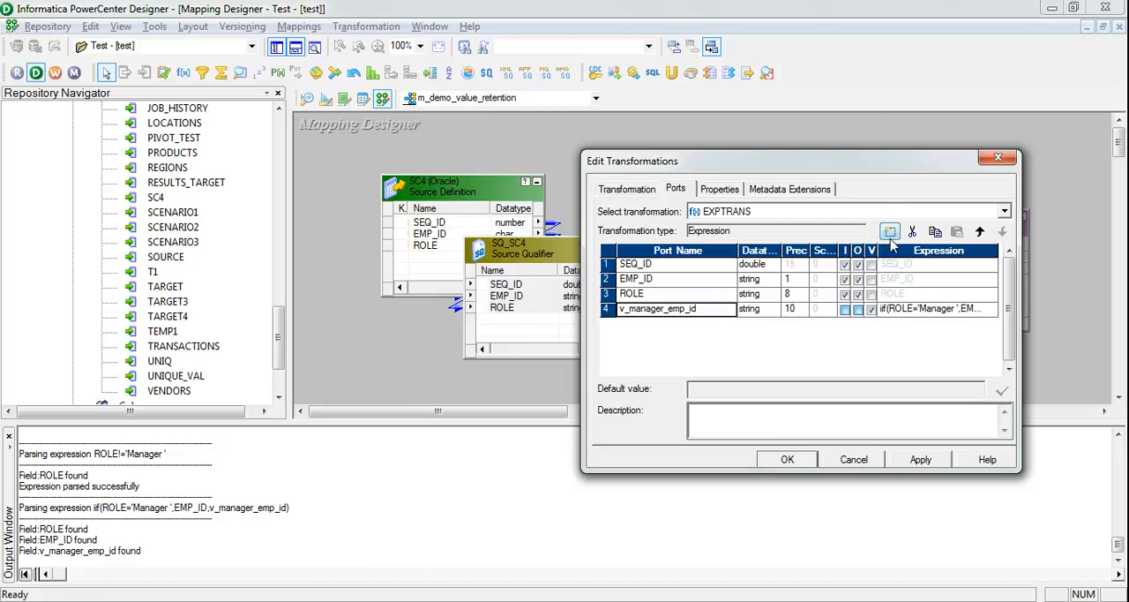
Add output port o_manager_emp_id returning v_manager_emp_id and apply the port changes.
click(890, 231)
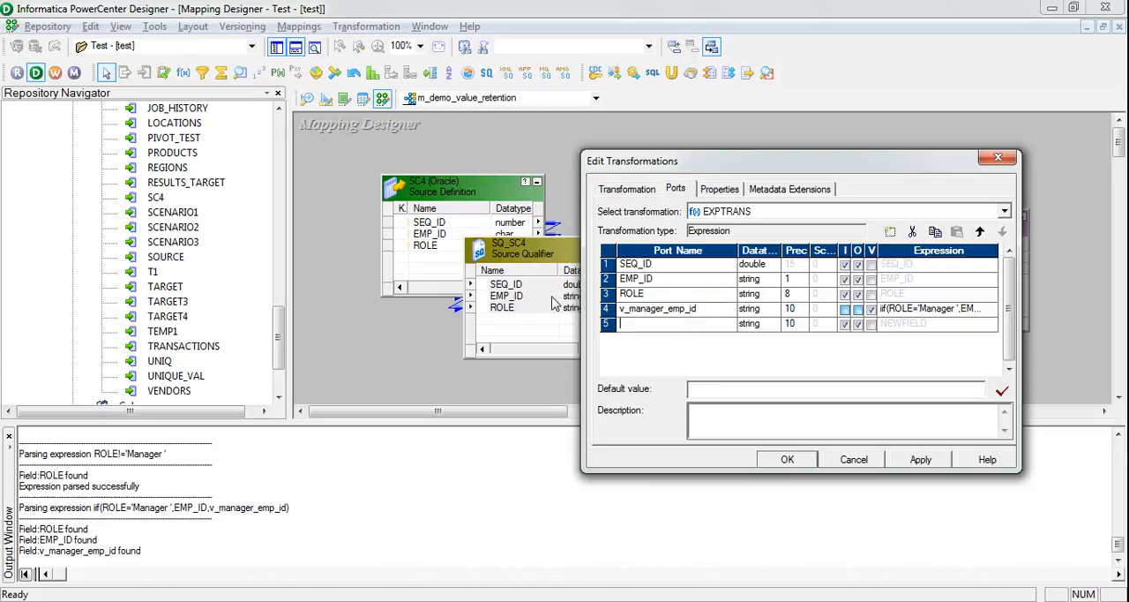
text(o_manager)
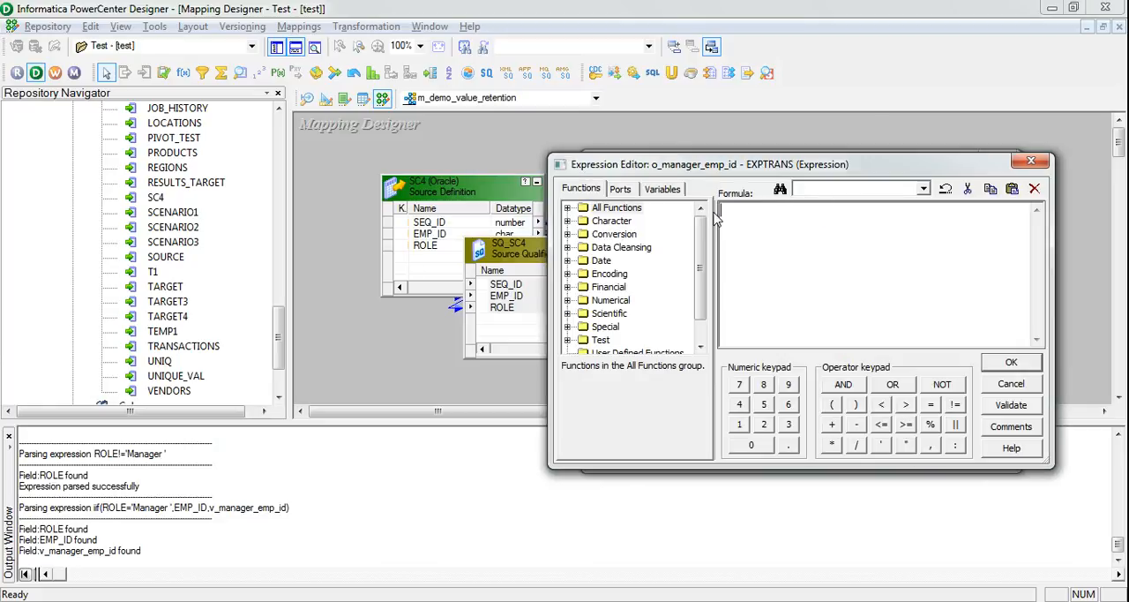
click(621, 188)
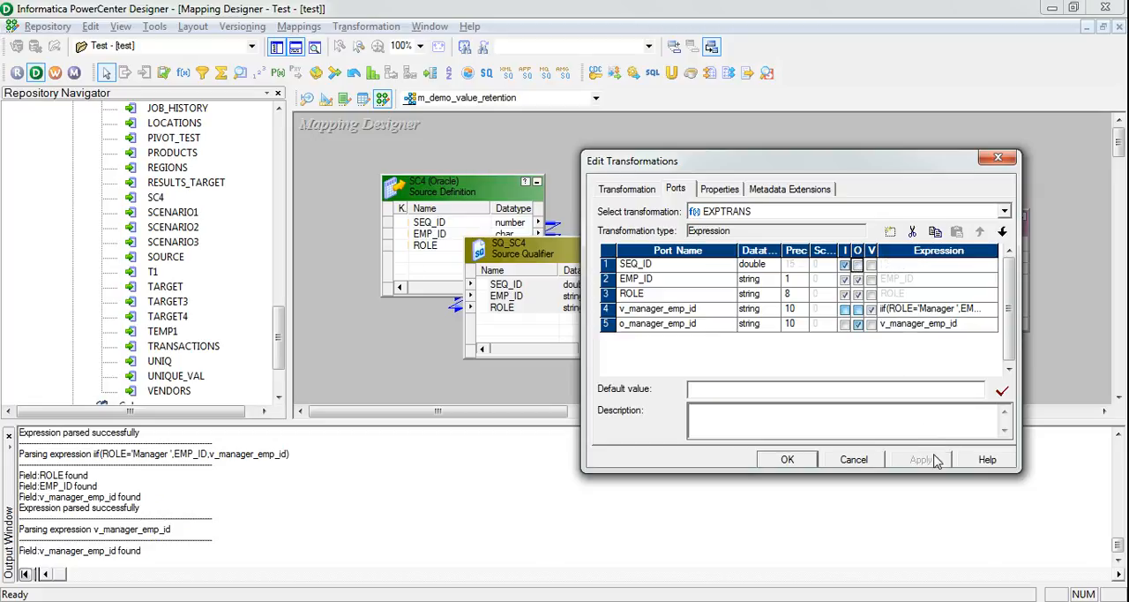
click(787, 459)
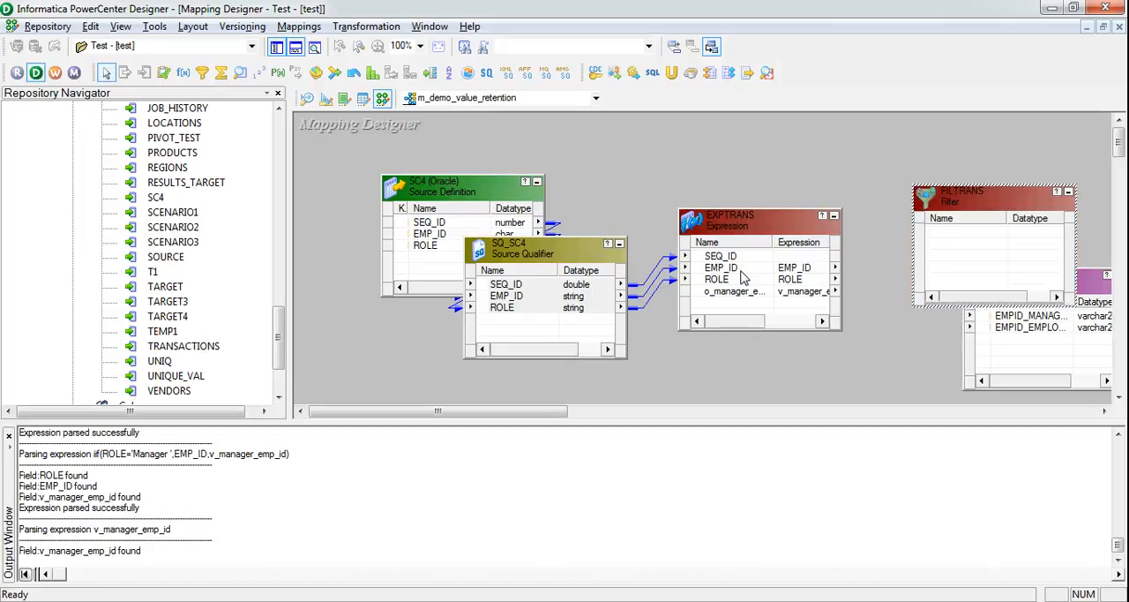
Set the FILTRANS filter condition to ROLE='Manager ', validate it and apply.
click(720, 267)
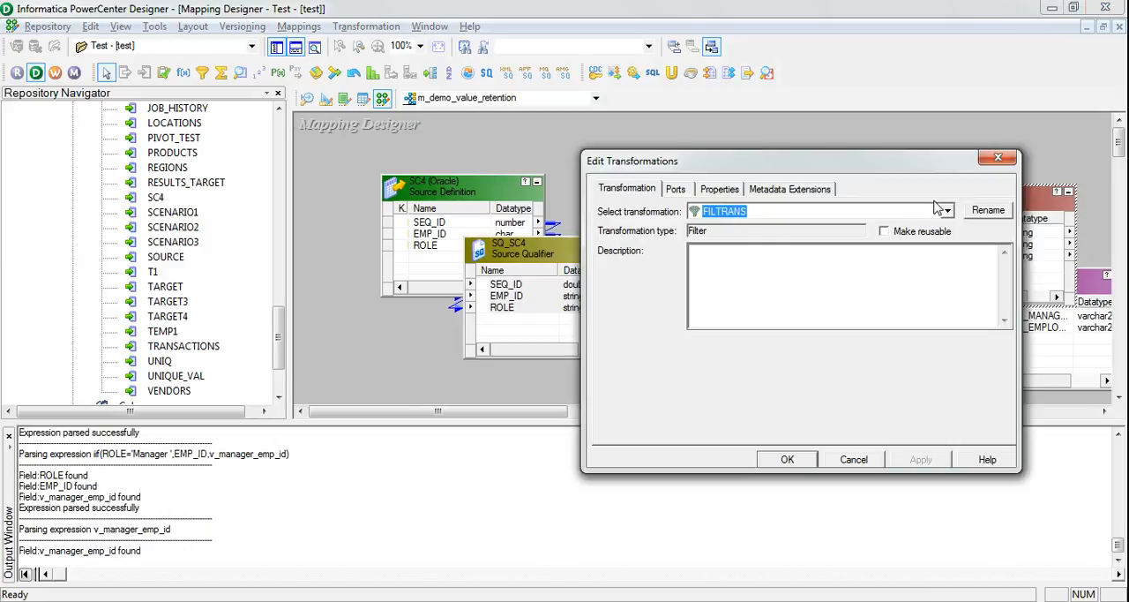
click(675, 188)
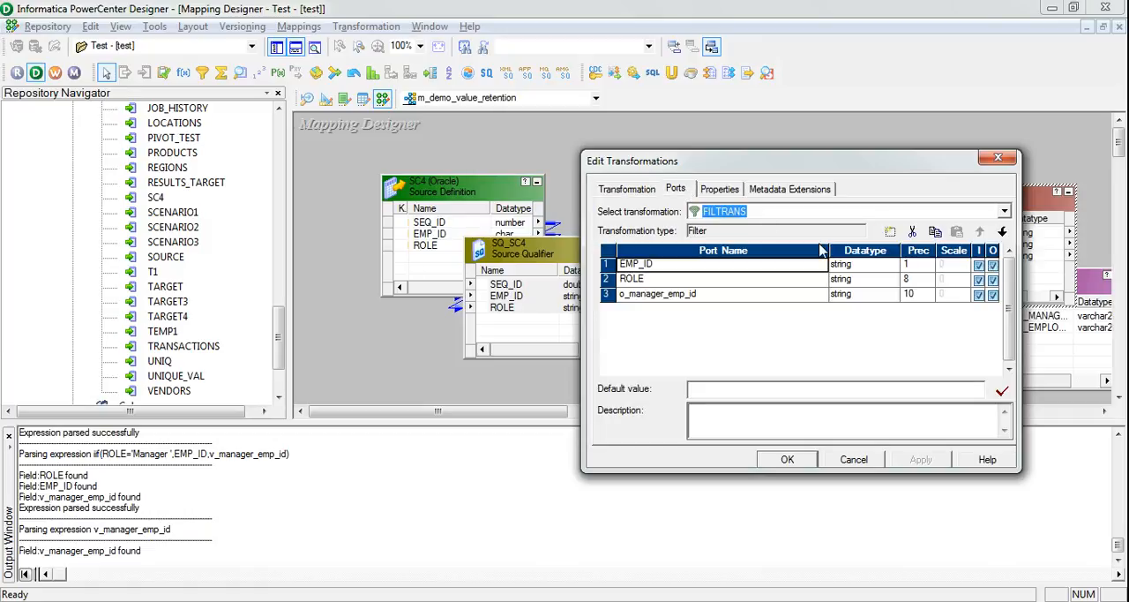
click(719, 188)
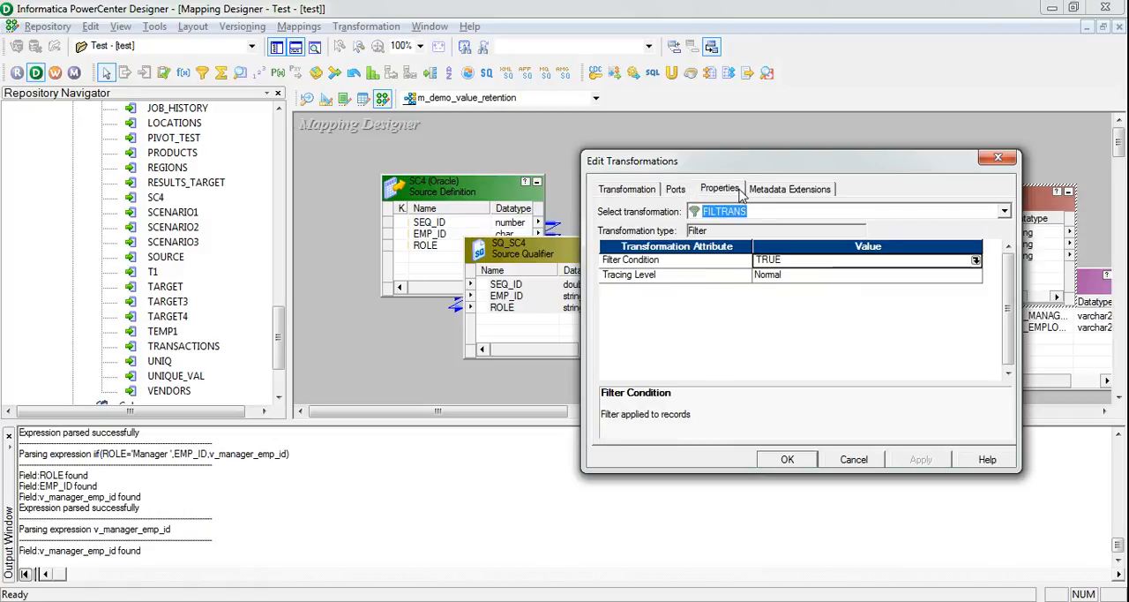
click(975, 259)
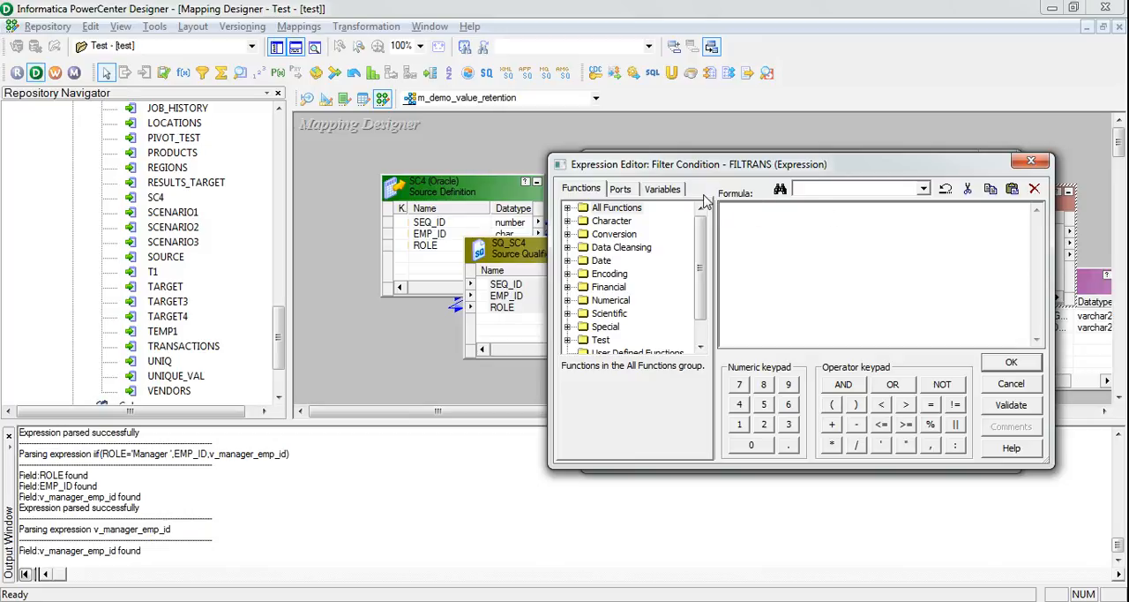
click(621, 187)
text(ROLE=)
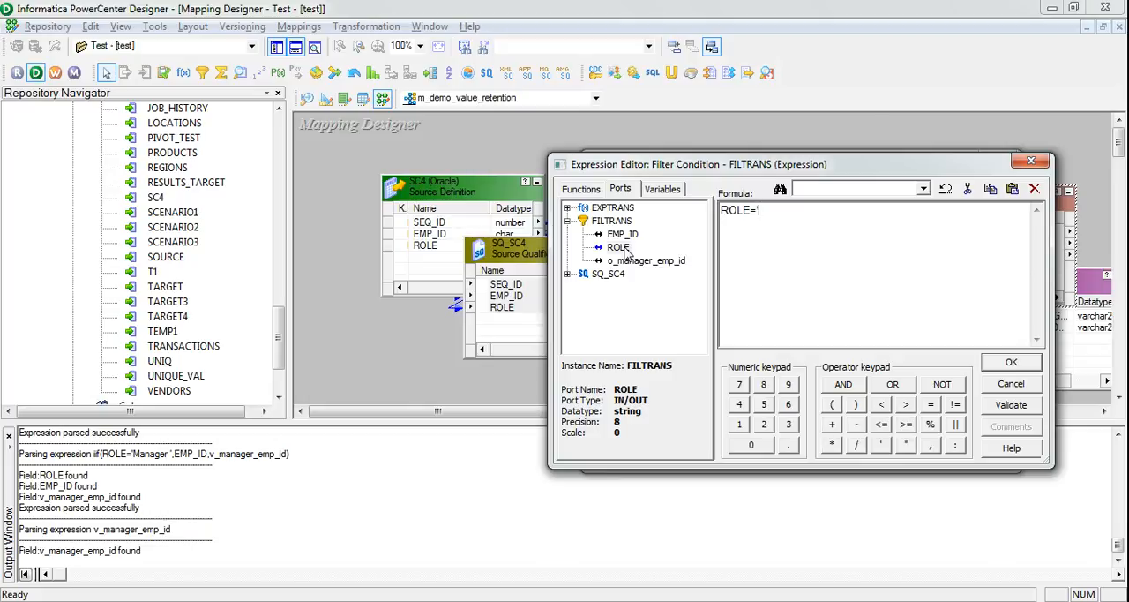
text('Manager)
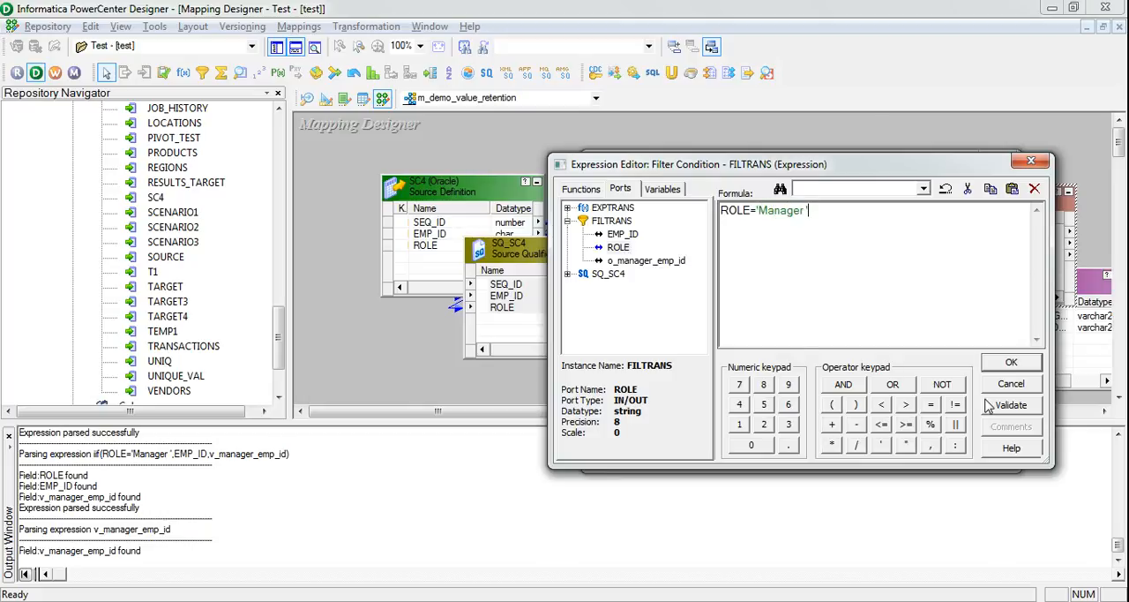
click(1011, 405)
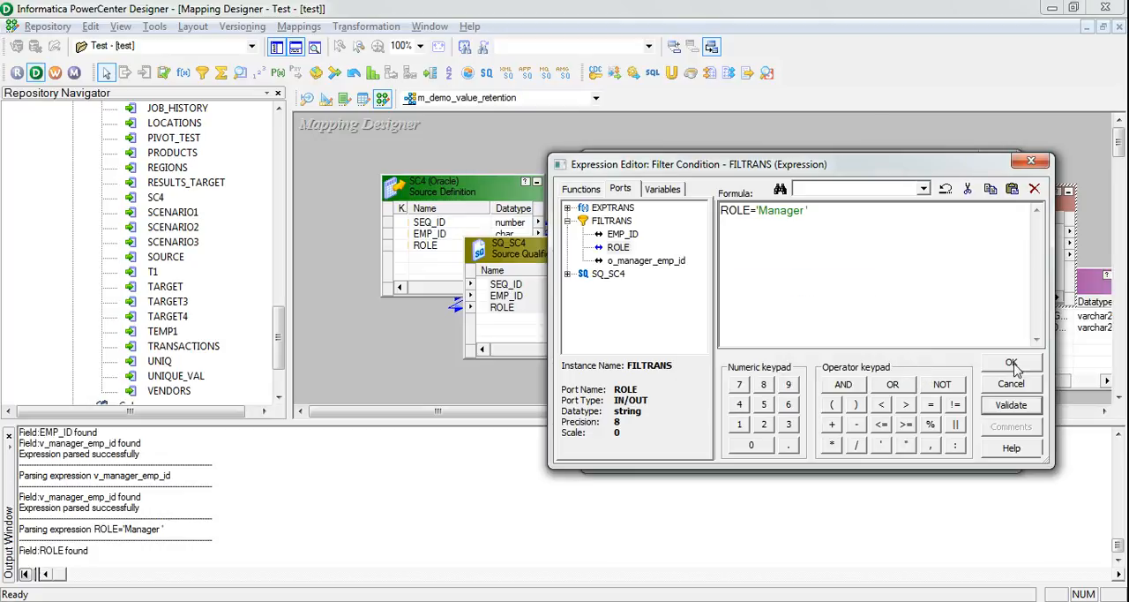
click(1009, 365)
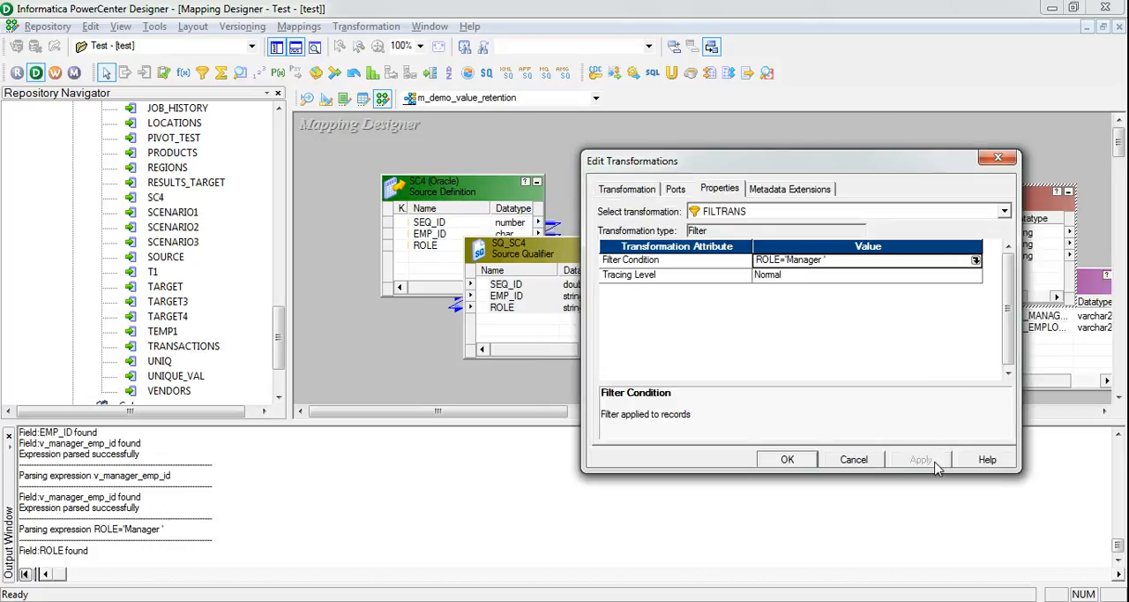
click(787, 458)
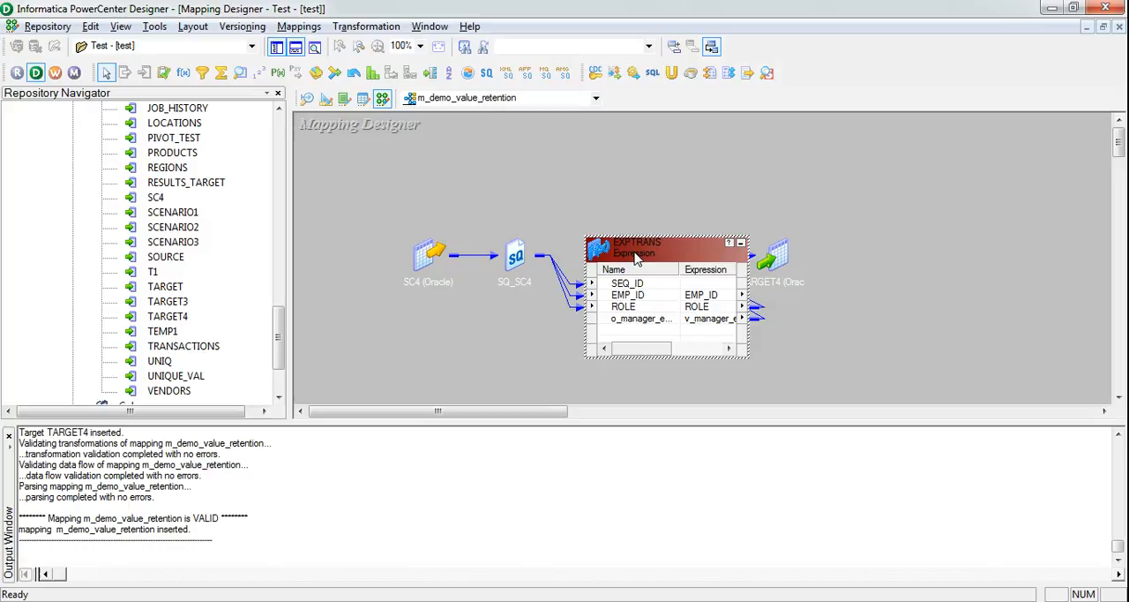
Open EXPTRANS and check its properties show a normal tracing level.
double_click(635, 253)
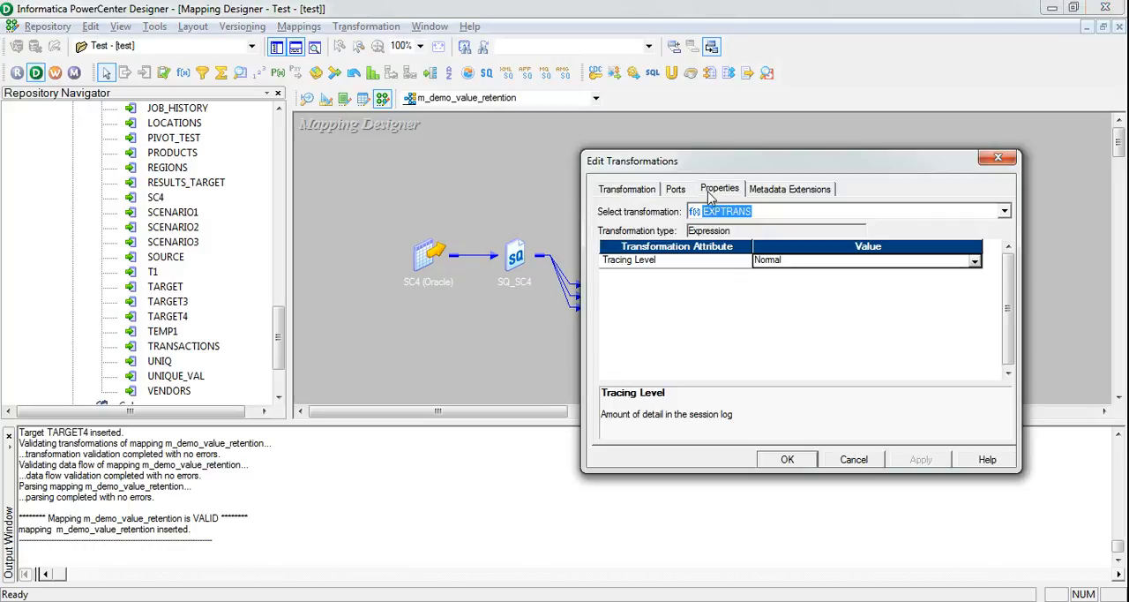
click(675, 188)
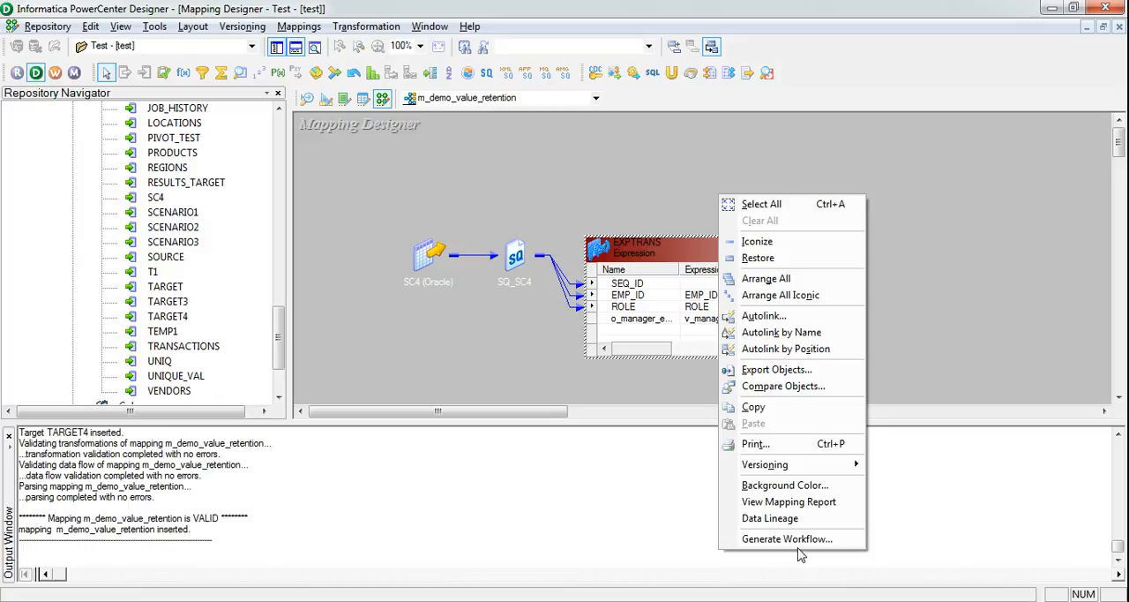
Generate wf_m_demo_value_retention with reusable session s_m_demo_value_retention on test_IS.
click(786, 538)
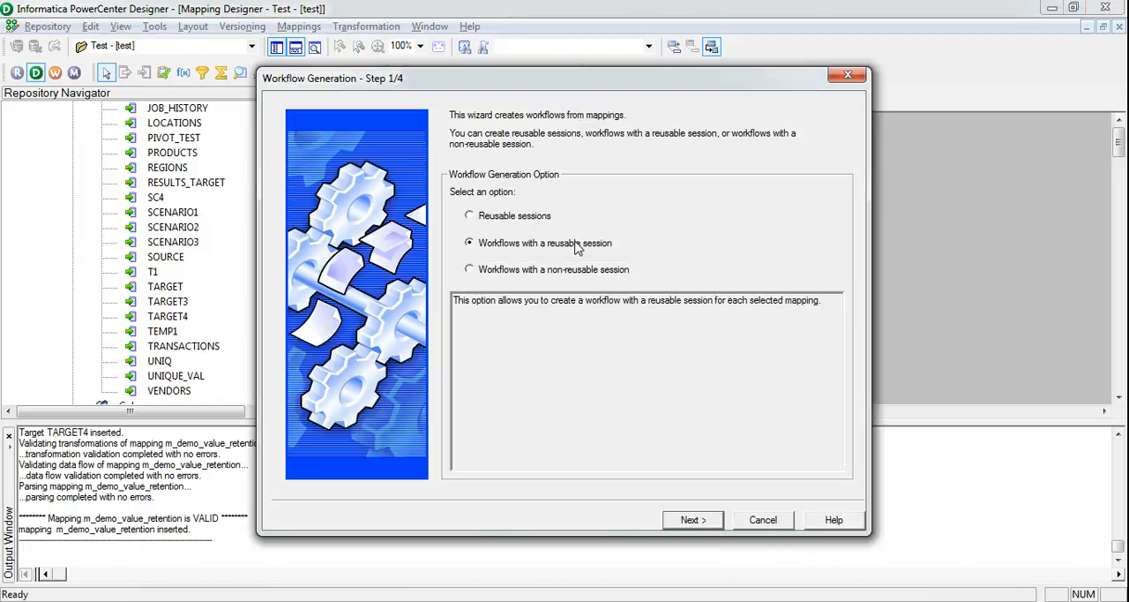
click(693, 520)
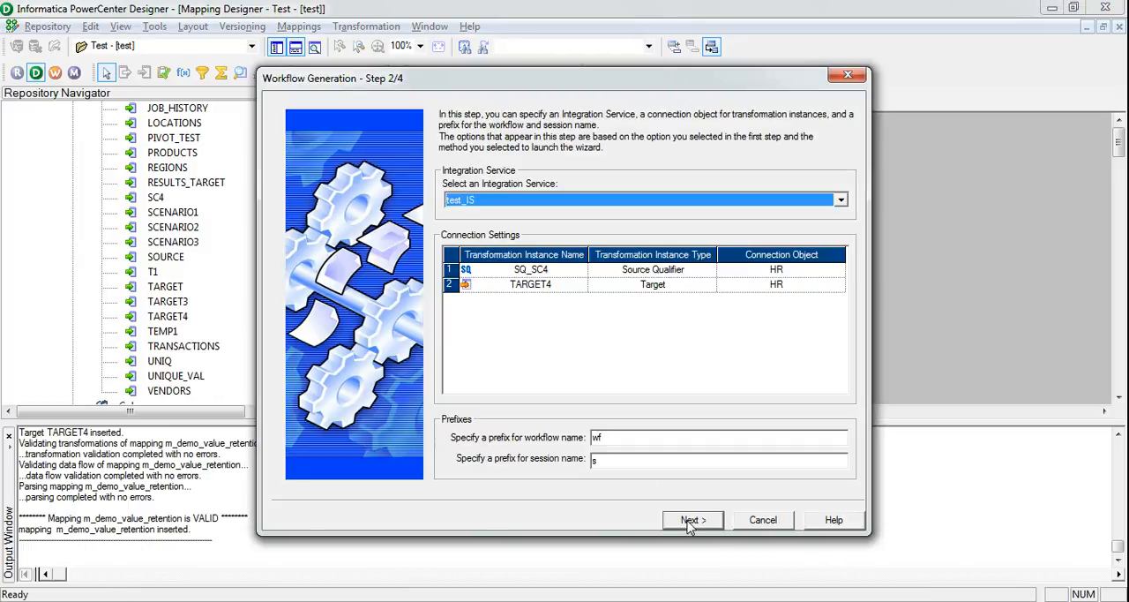
click(692, 520)
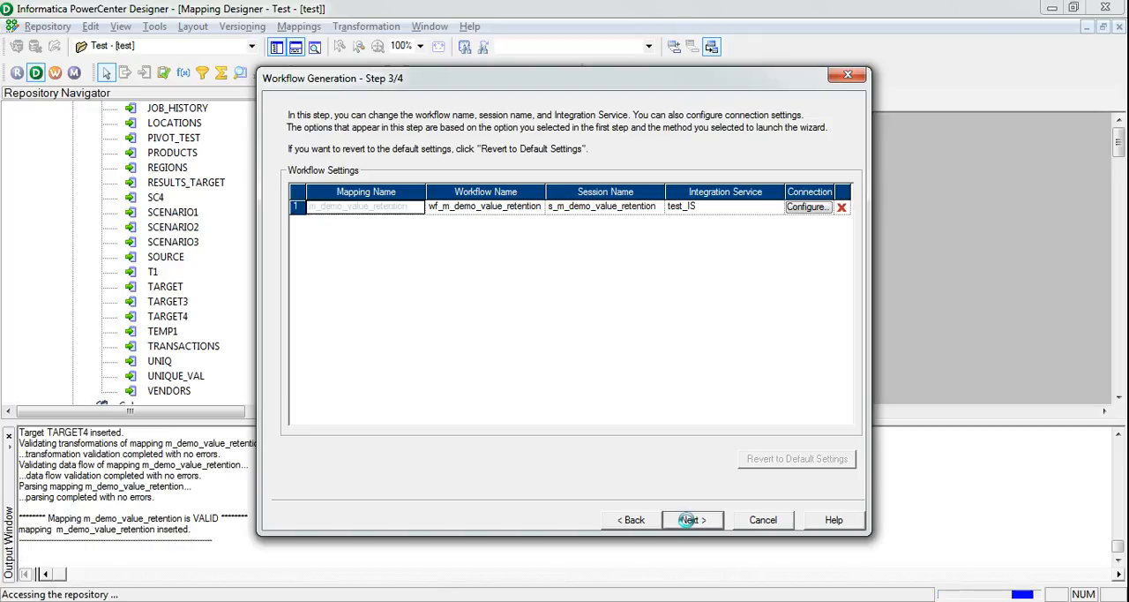
click(692, 519)
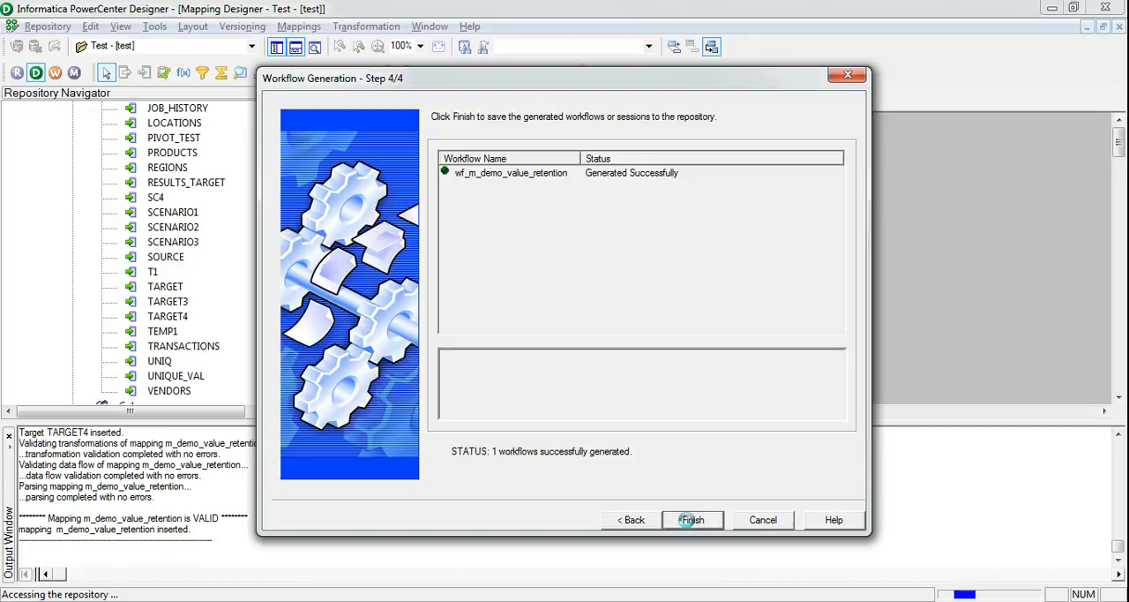
click(693, 520)
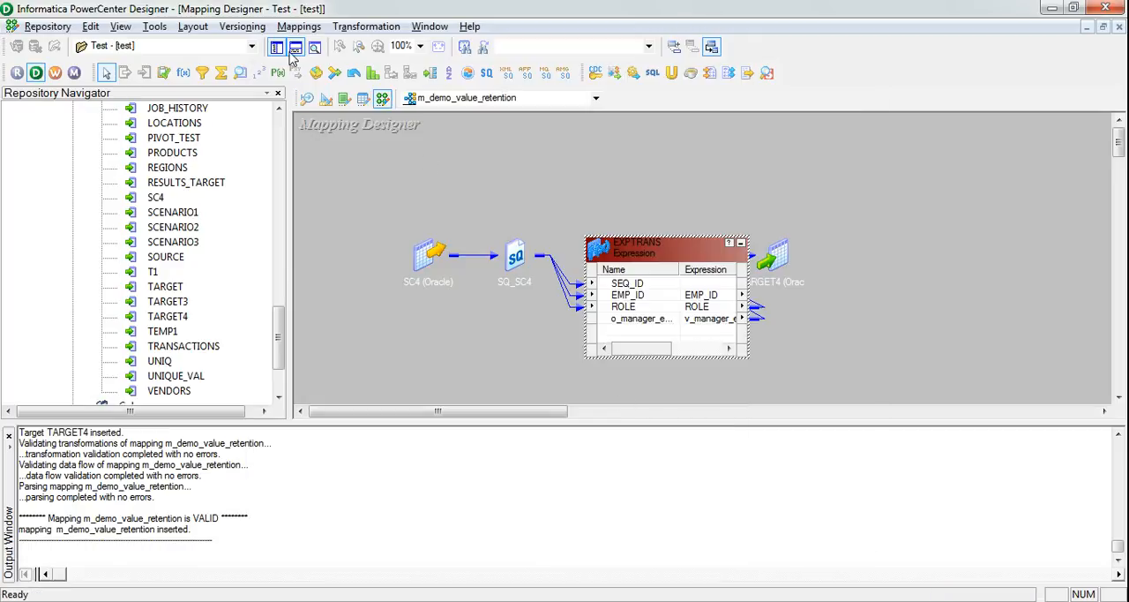
Start the Debugger on m_demo_value_retention using existing reusable session s_m_demo_value_retention.
click(298, 26)
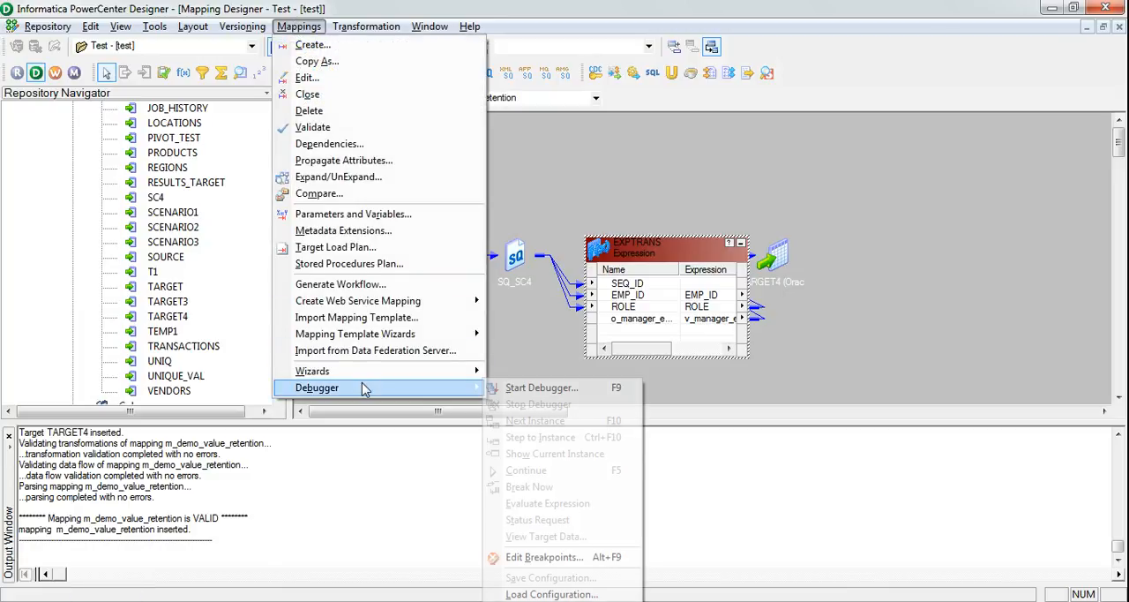
click(541, 387)
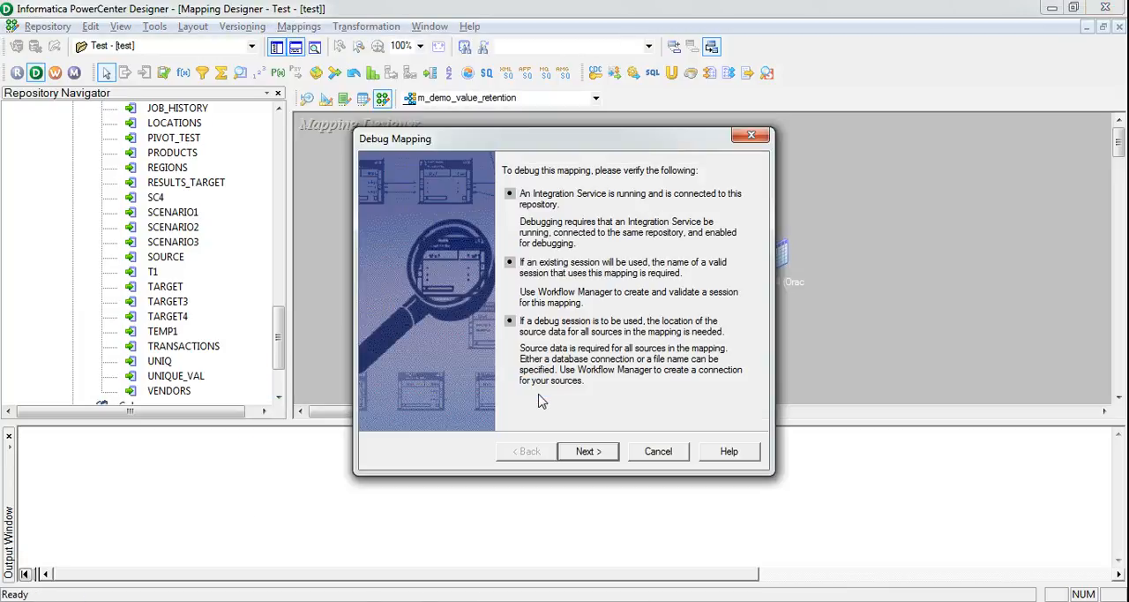
click(588, 451)
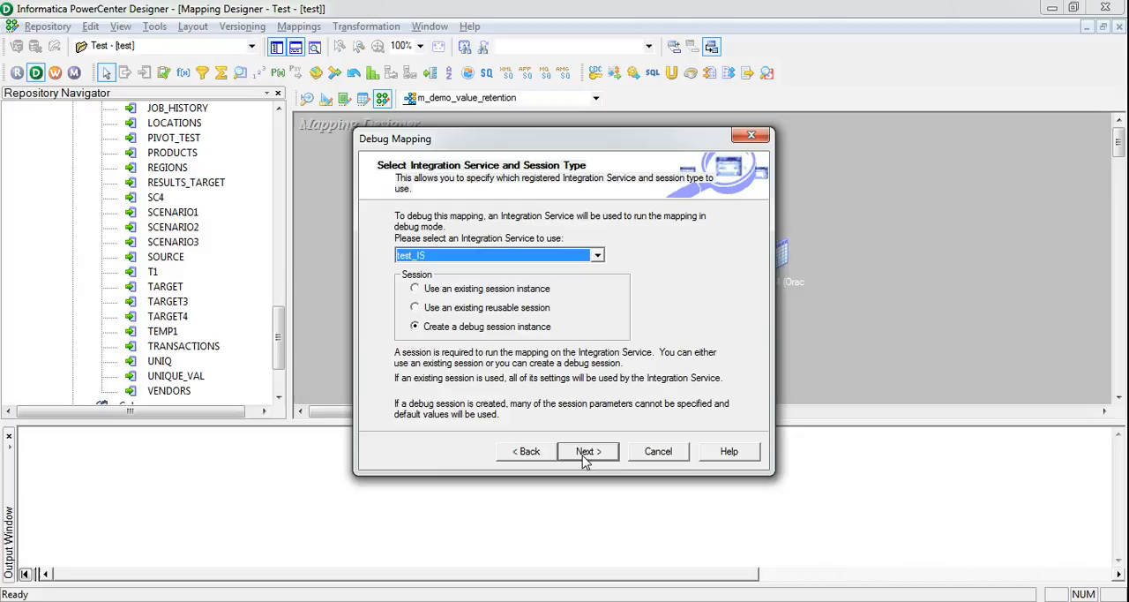
click(413, 307)
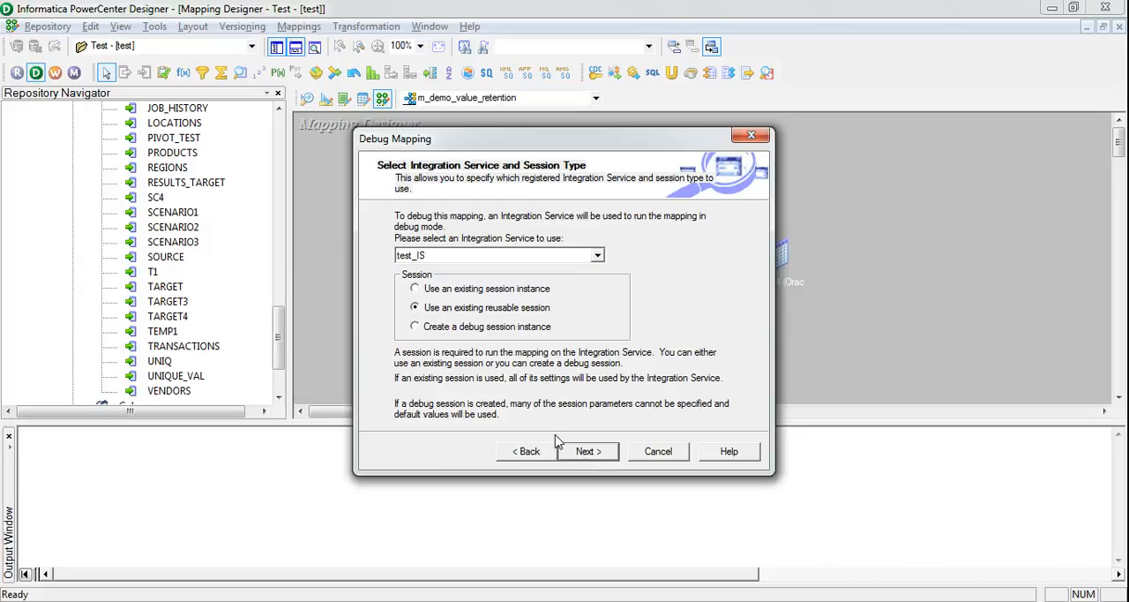
click(587, 451)
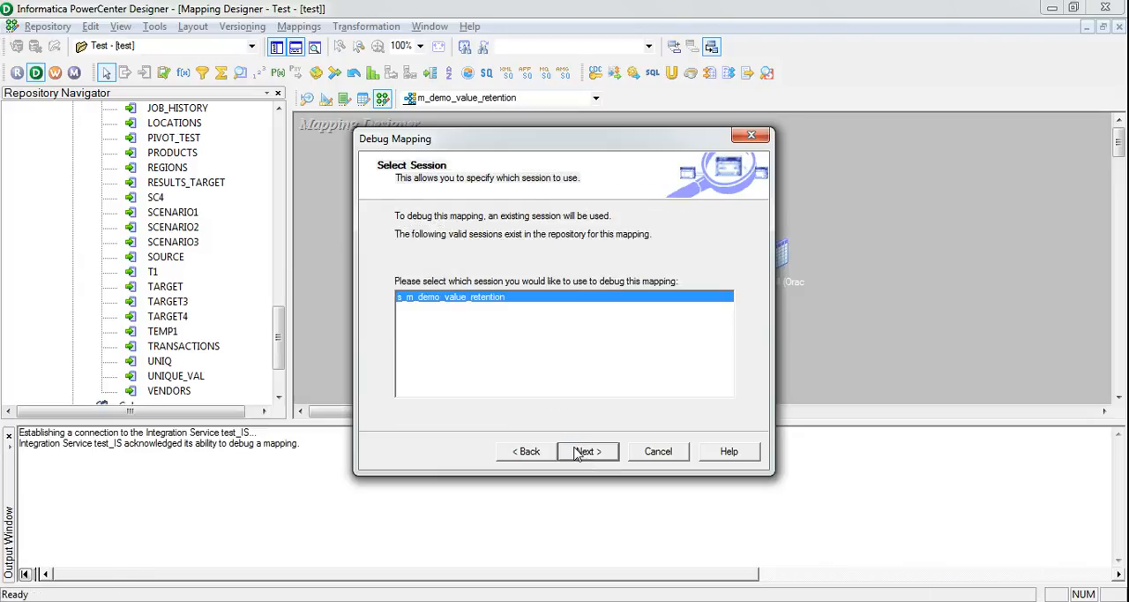
click(588, 451)
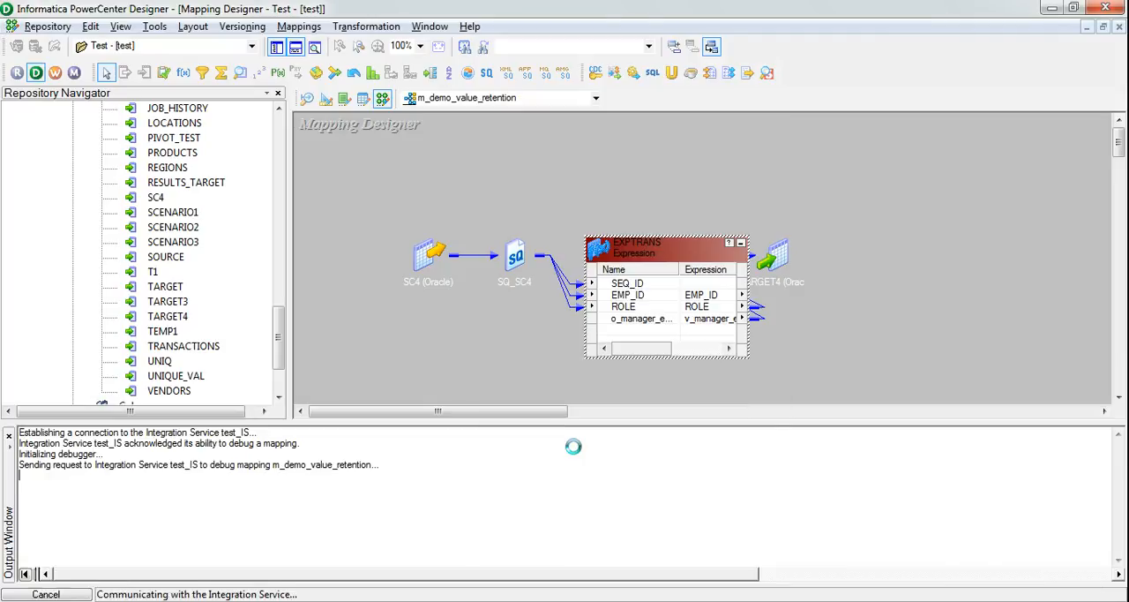
mouse_move(712, 479)
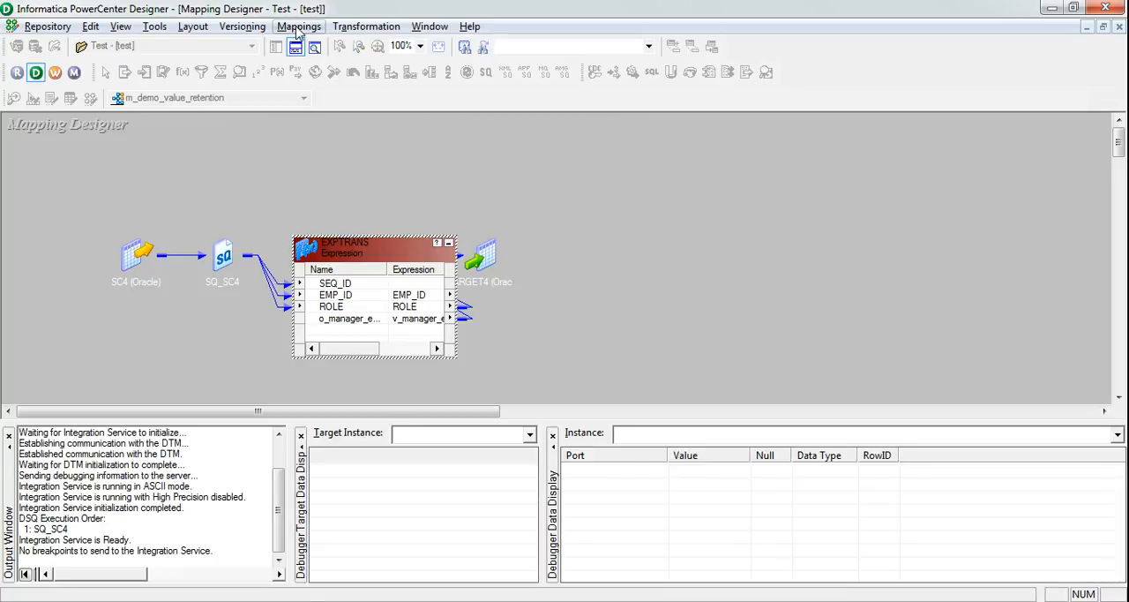
Step the debugger until TARGET4 receives employee A, then request Stop Debugger.
click(299, 26)
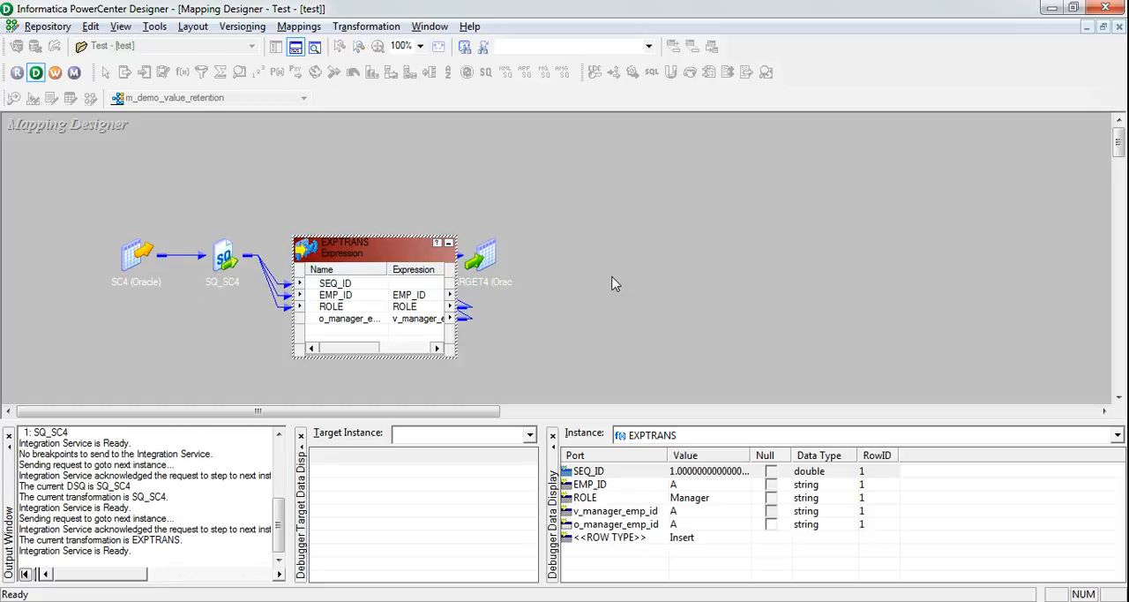
mouse_move(618, 421)
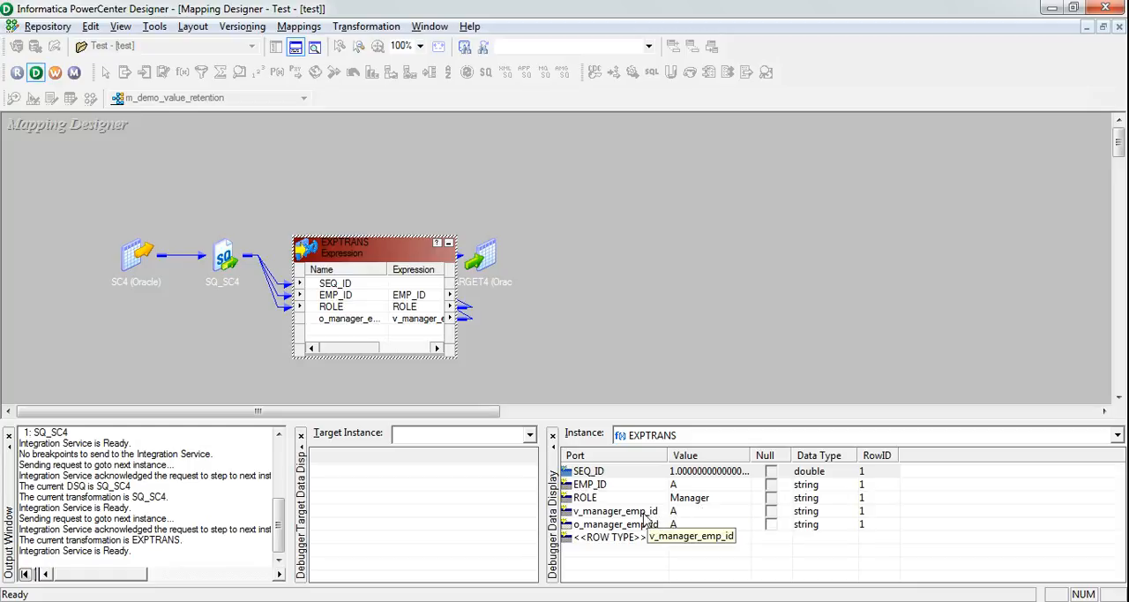
mouse_move(625, 524)
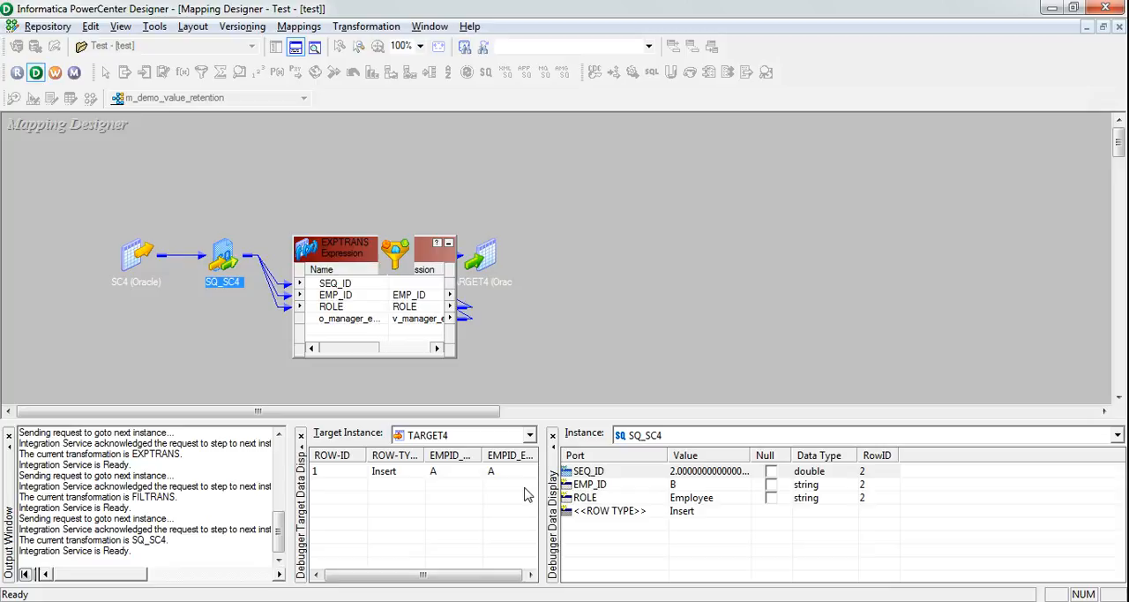
mouse_move(462, 477)
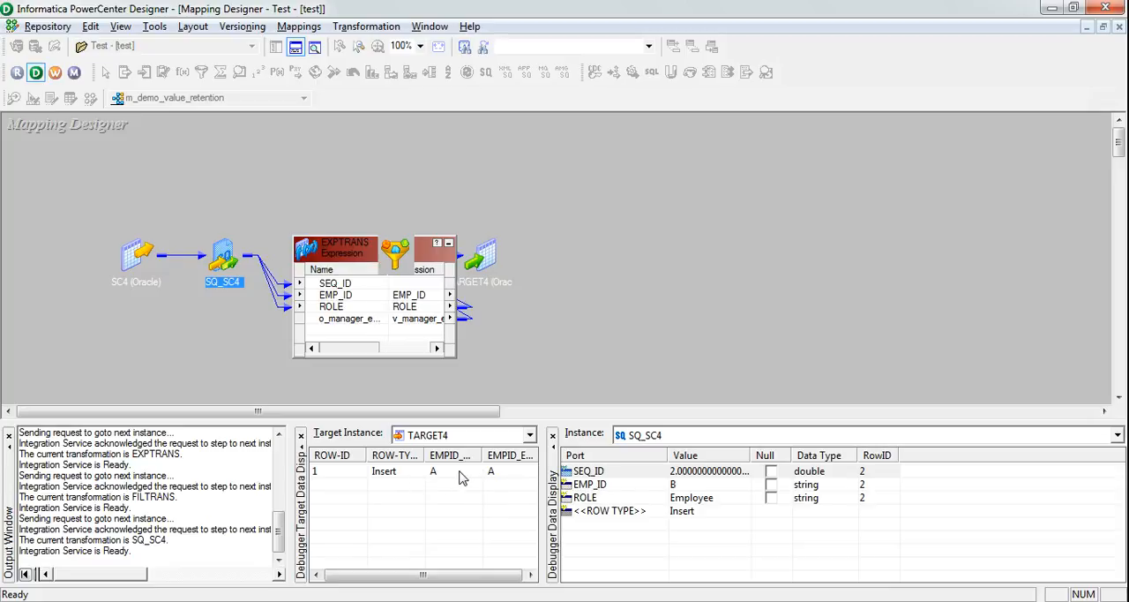
mouse_move(355, 73)
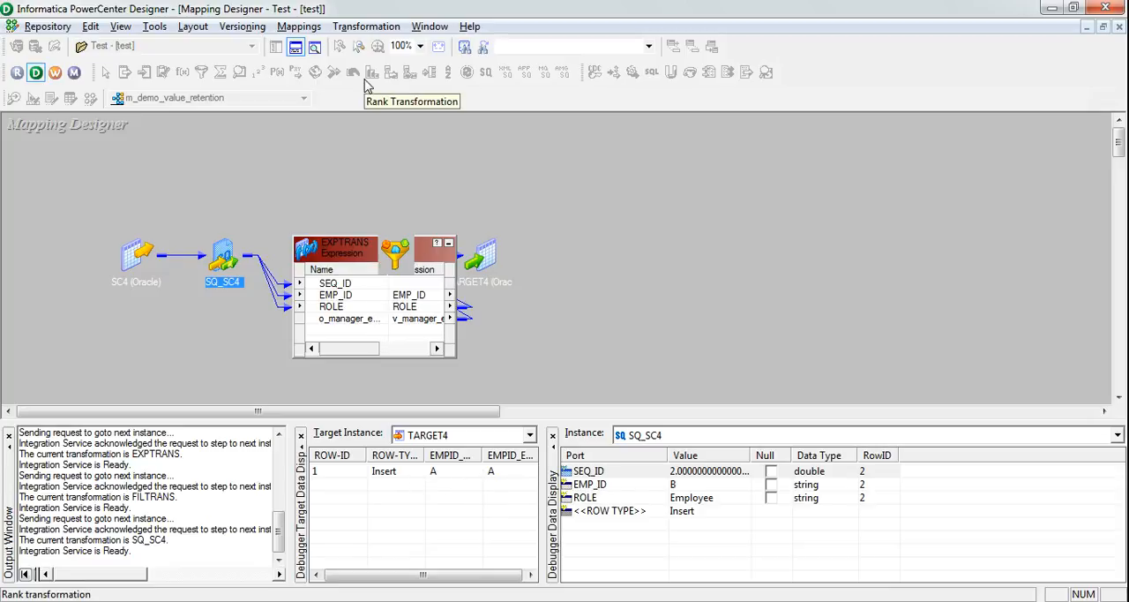
click(298, 26)
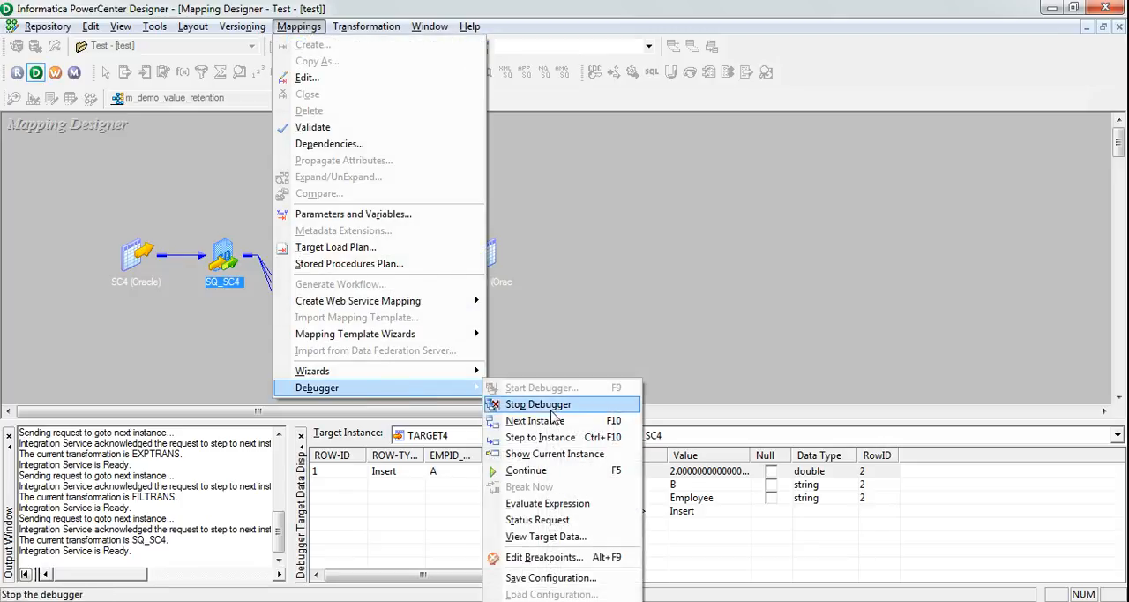
click(539, 403)
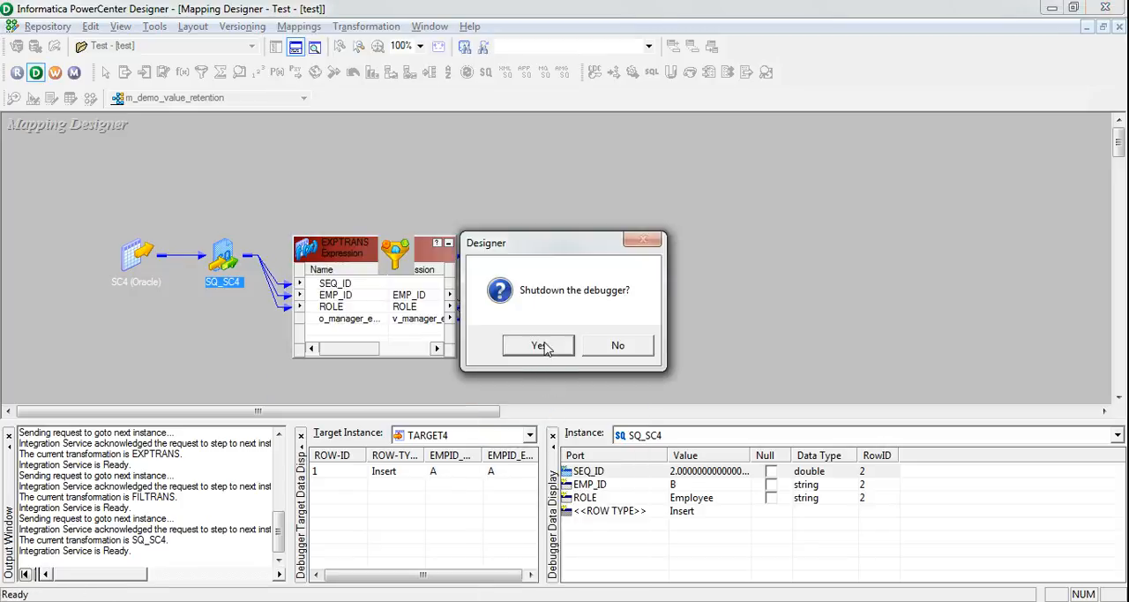
Confirm Yes in the 'Shutdown the debugger?' dialog.
click(537, 345)
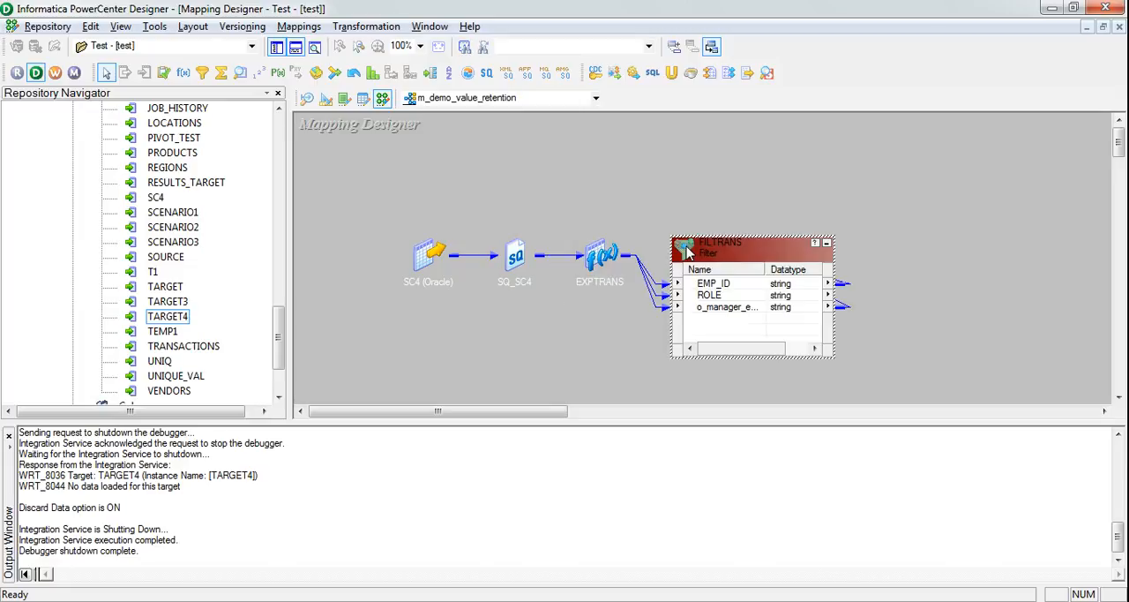
Change the FILTRANS filter condition to ROLE!='Manager ', validating it in the expression editor.
double_click(741, 252)
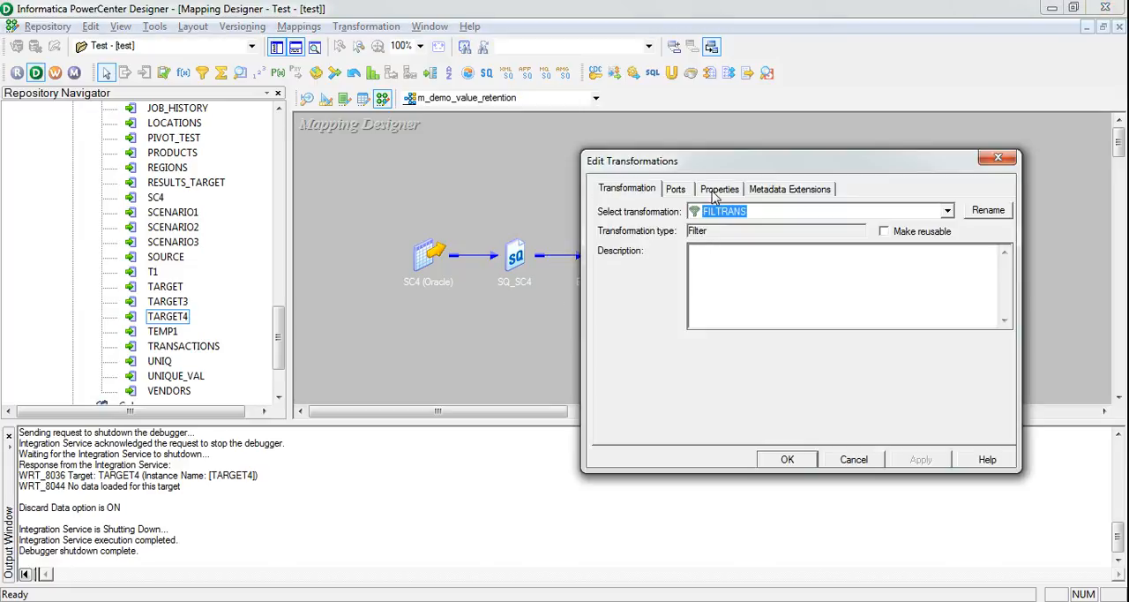
click(719, 189)
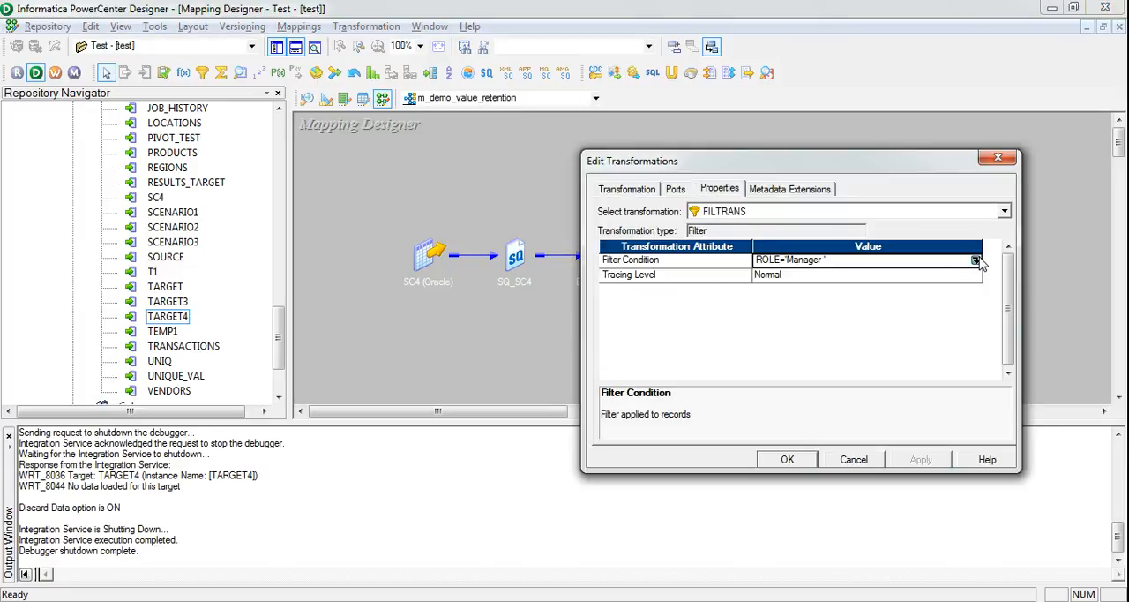
click(976, 259)
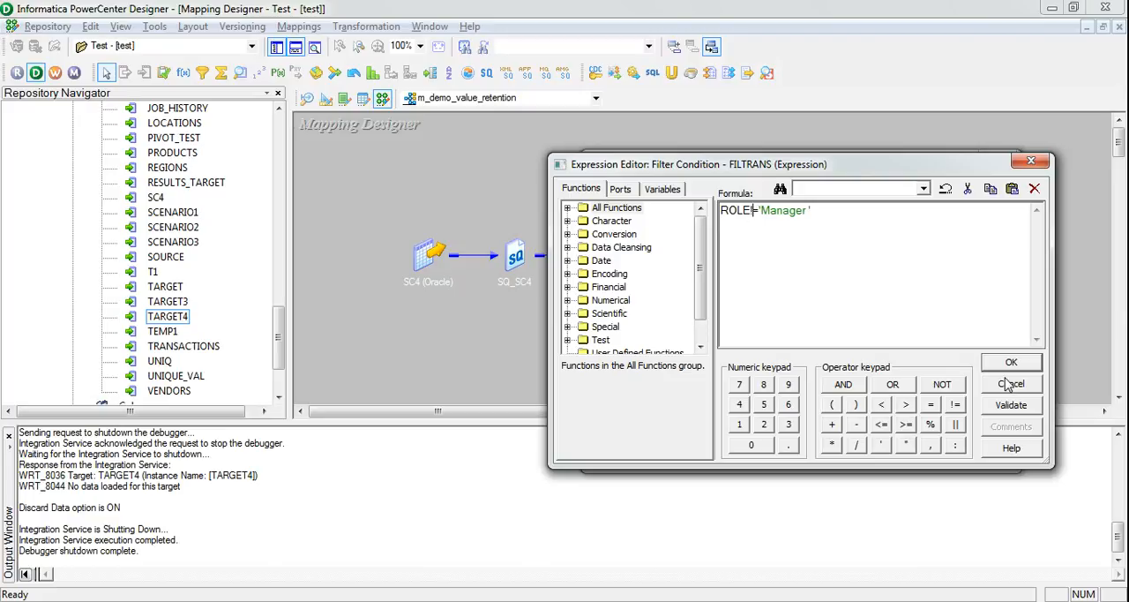
click(1011, 404)
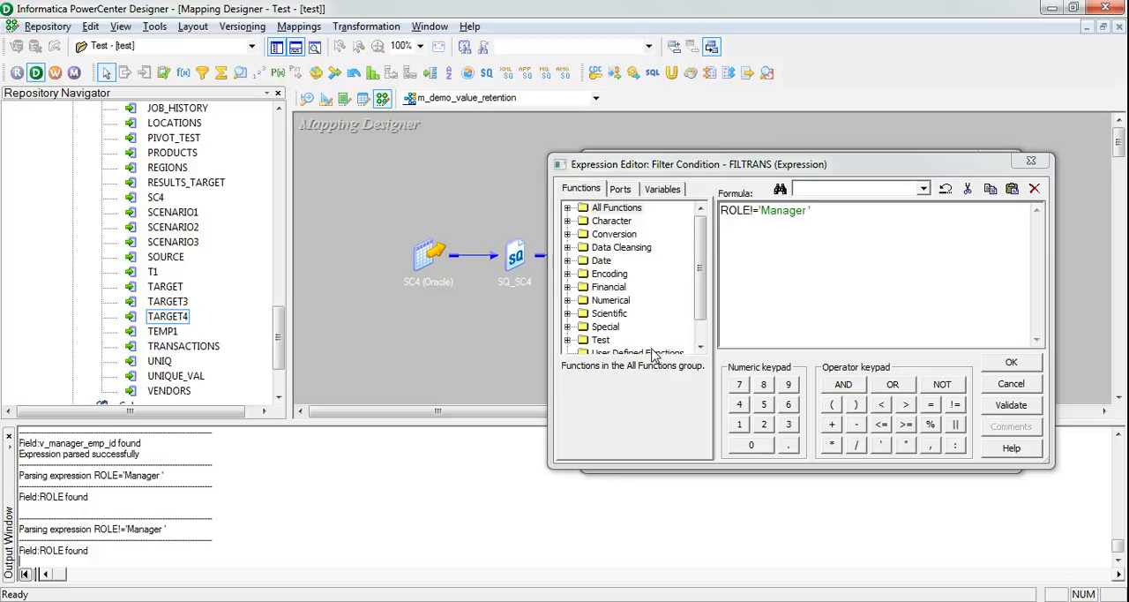
click(1012, 362)
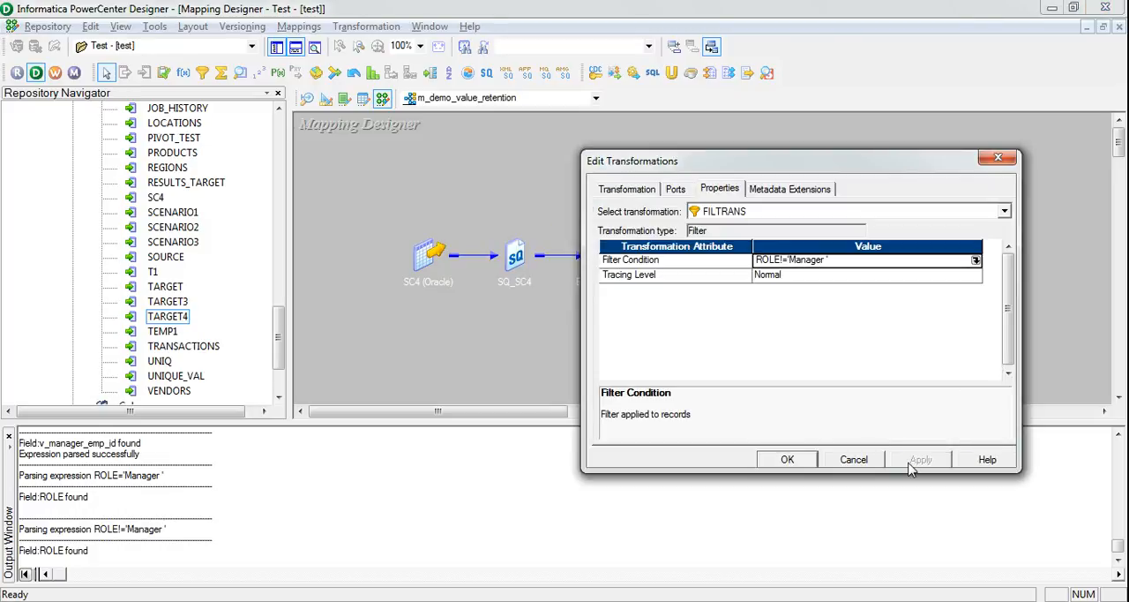
click(787, 458)
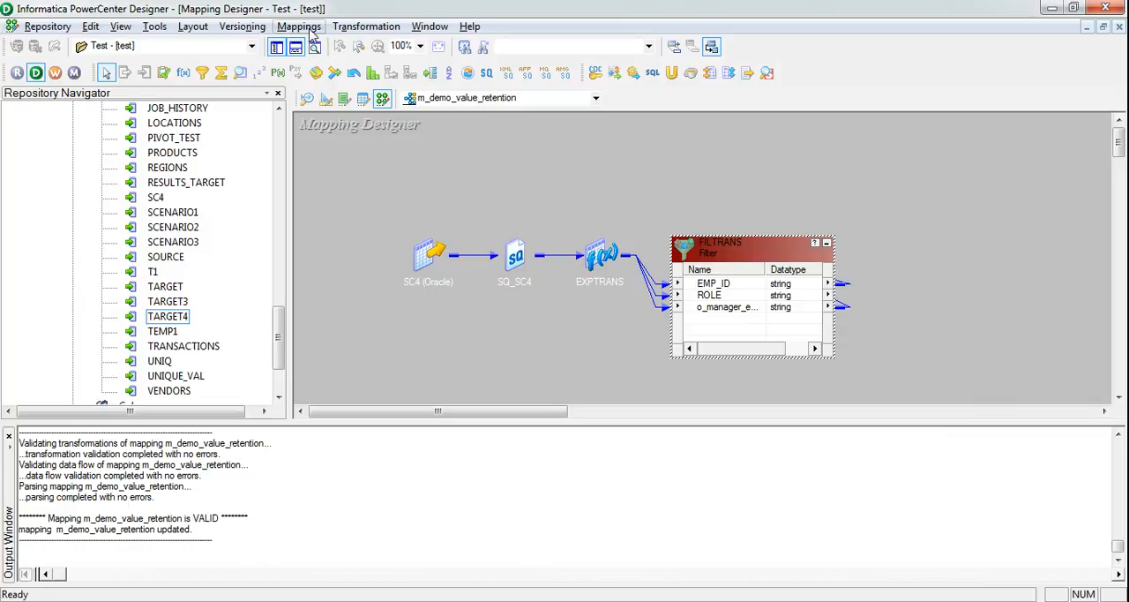
Start the debugger using the s_m_demo_value_retention session.
click(298, 25)
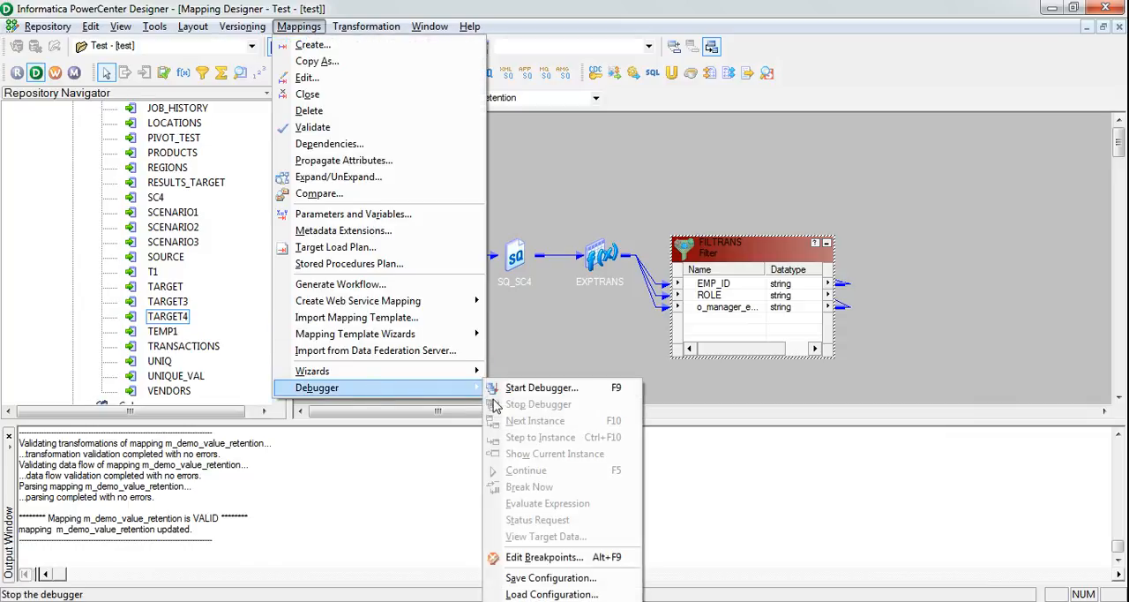
click(542, 388)
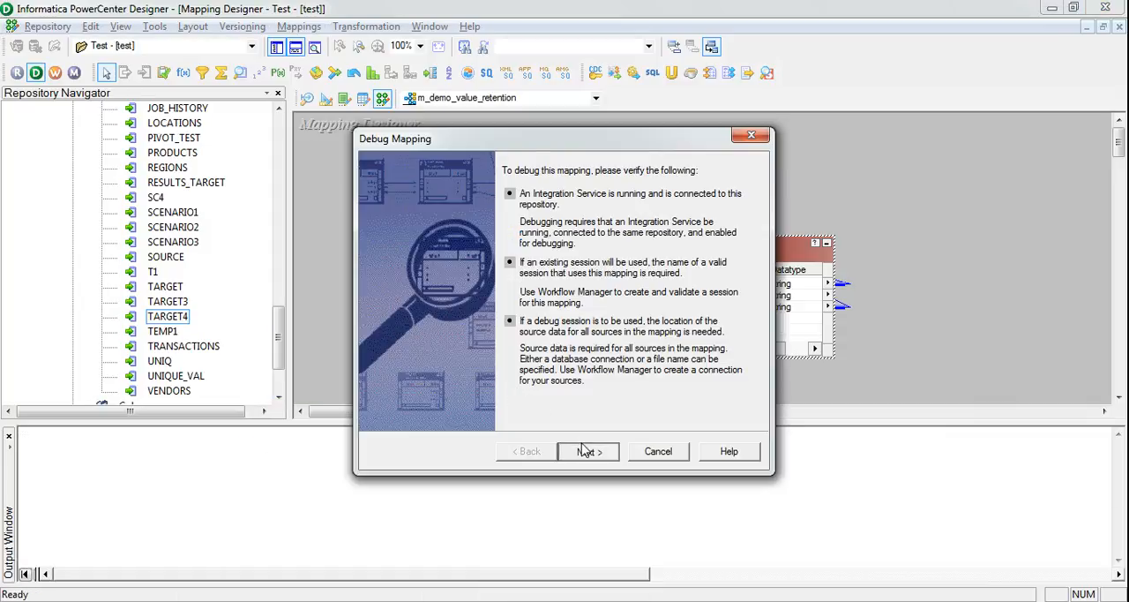
click(587, 451)
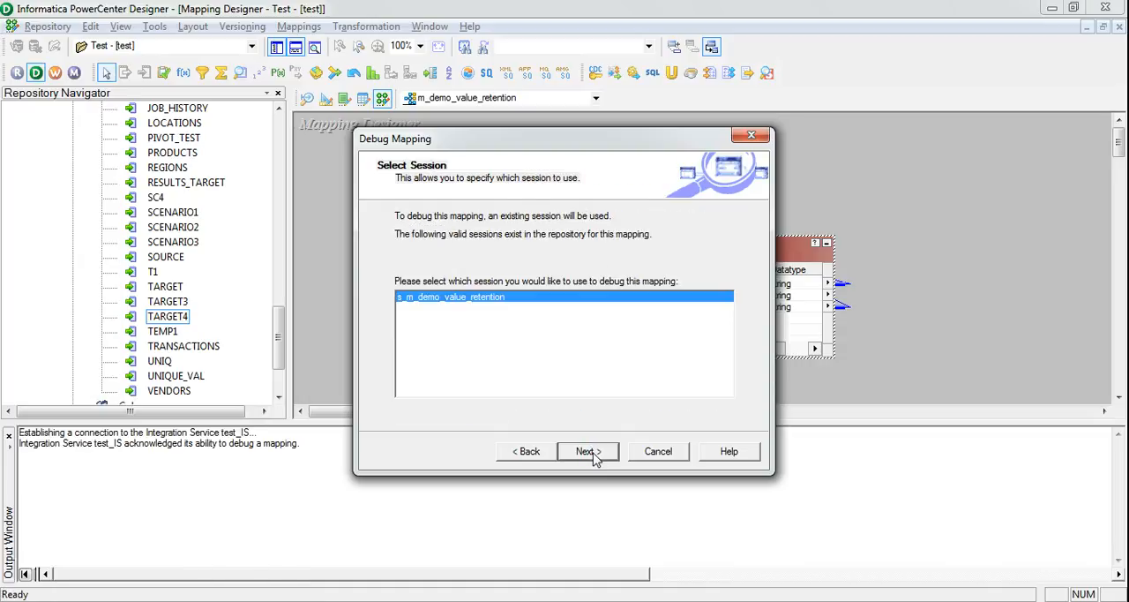
click(587, 450)
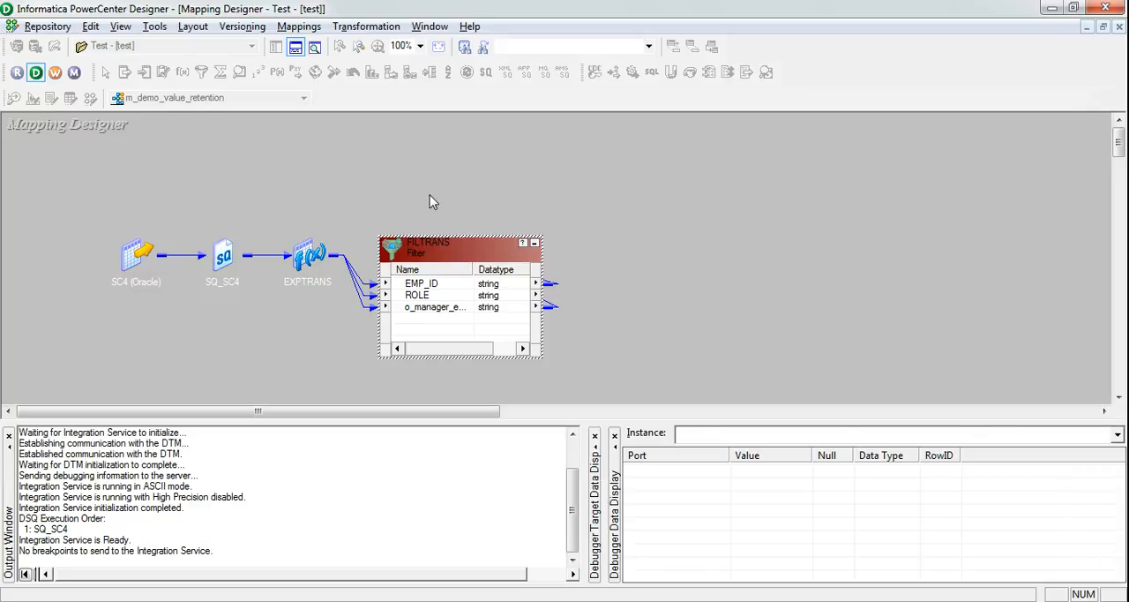
Advance the debugger to SQ_SC4's second row, employee B, with row A filtered out.
click(299, 26)
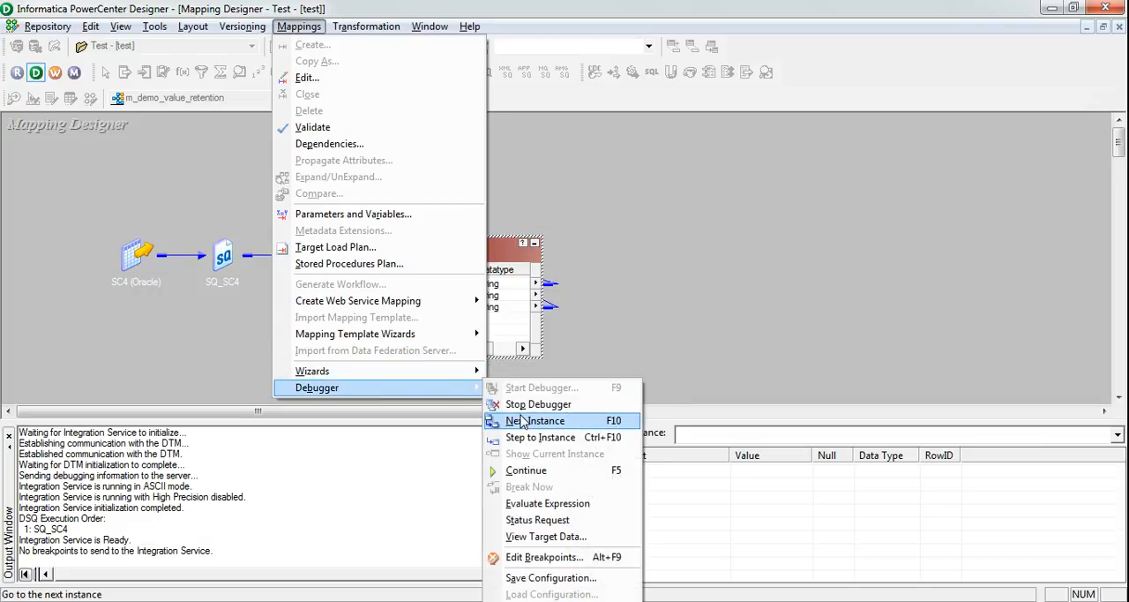
click(538, 421)
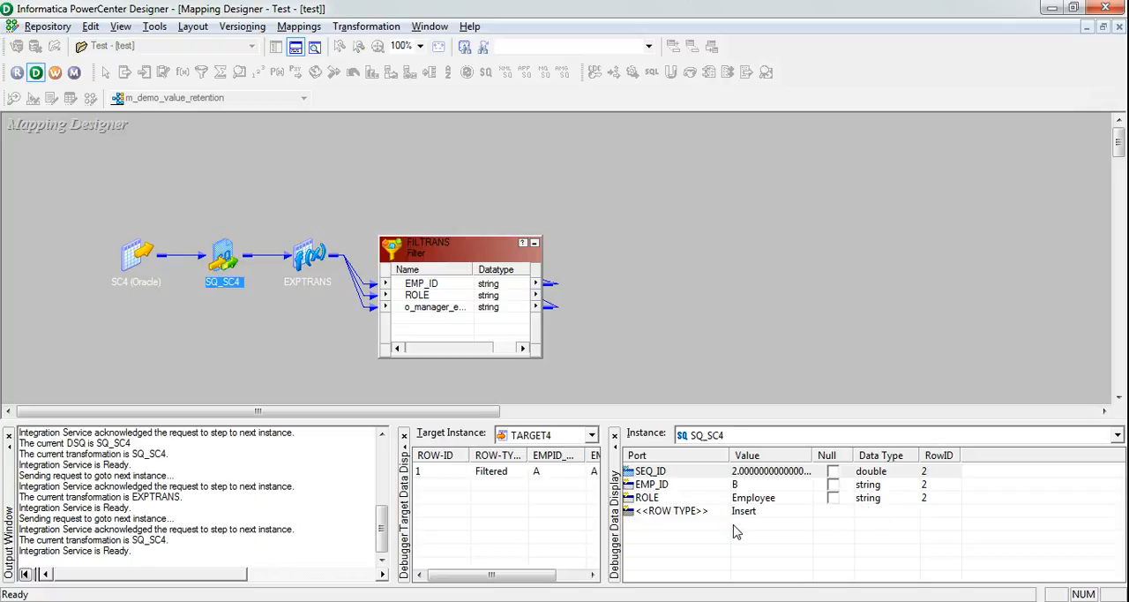
mouse_move(418, 483)
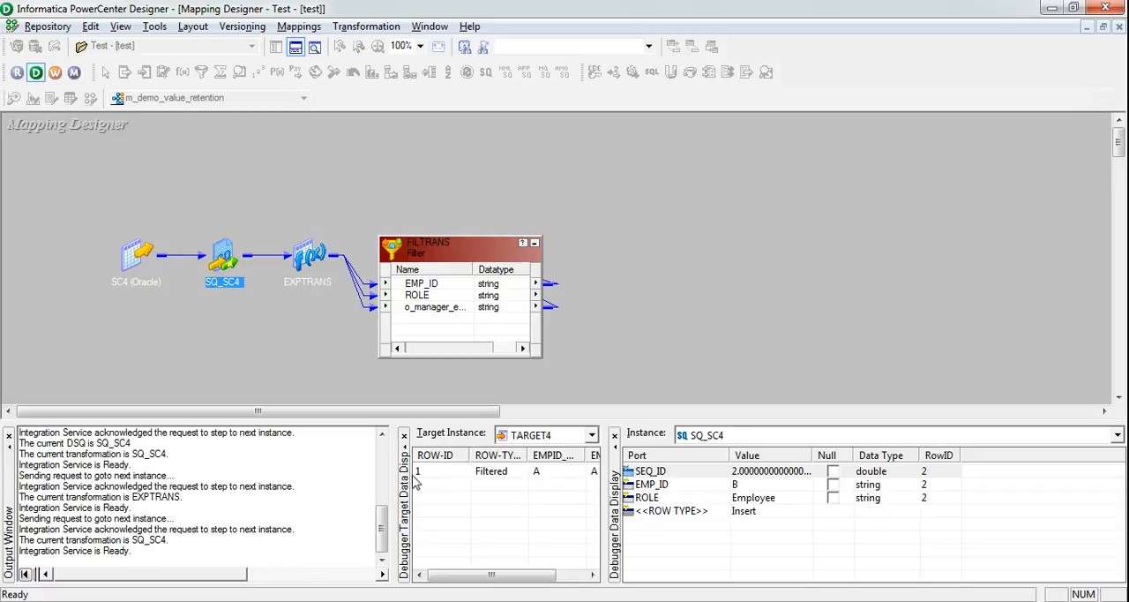
mouse_move(395, 478)
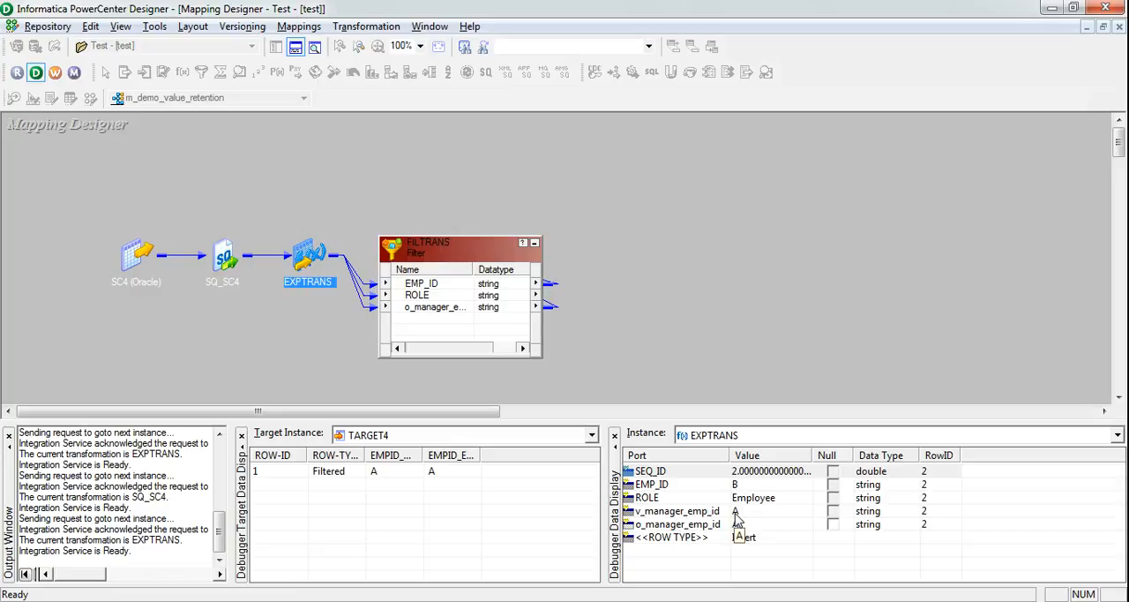
mouse_move(725, 518)
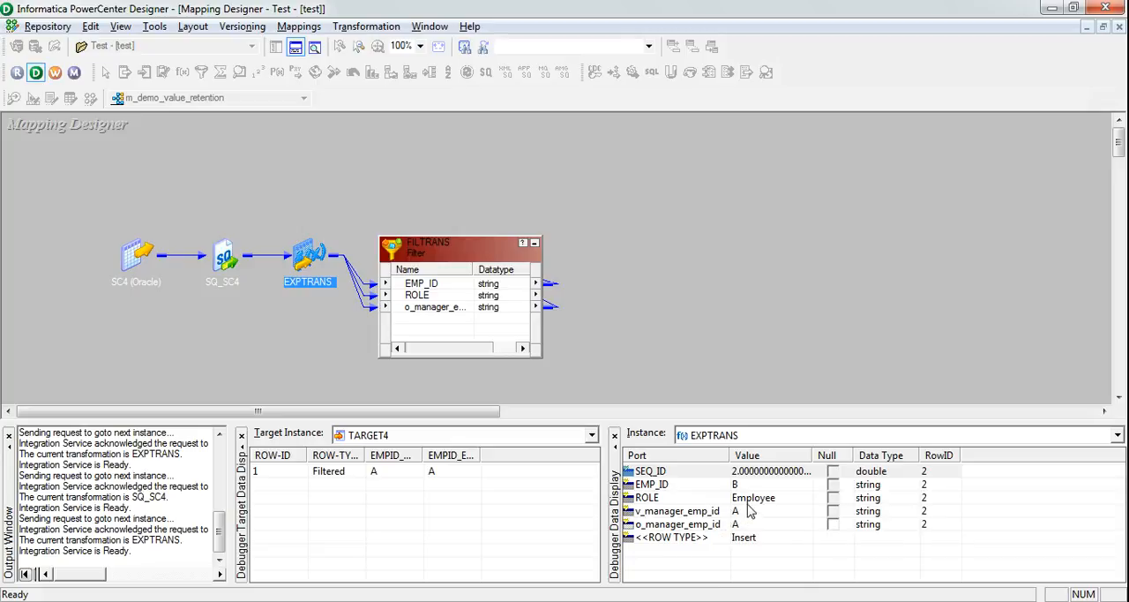
mouse_move(739, 523)
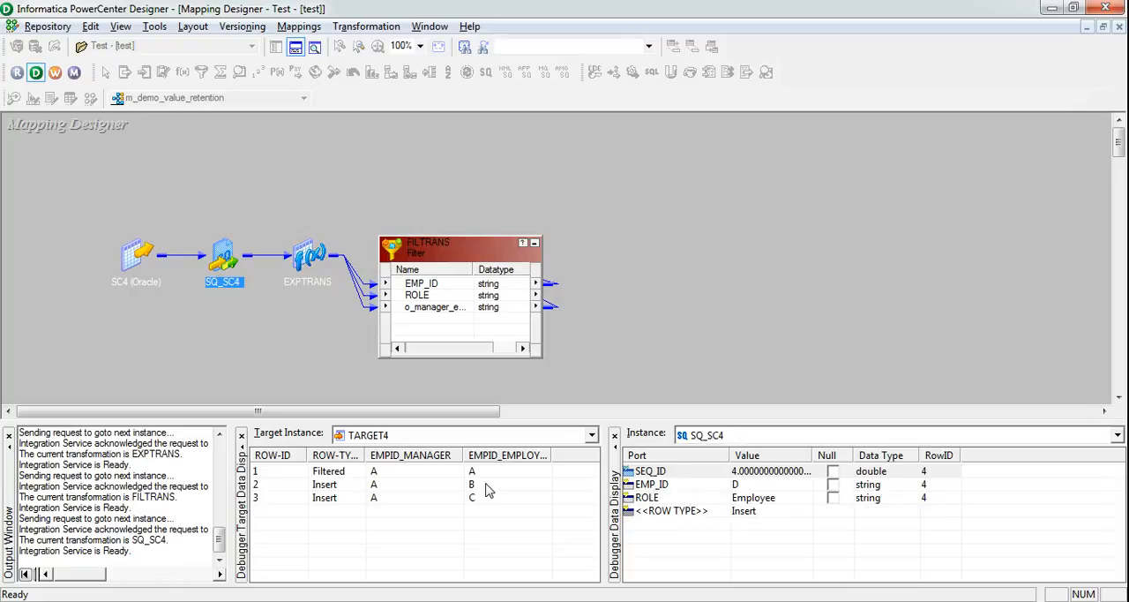
Step the debugger through the remaining rows until TARGET4 shows 14 rows.
click(307, 255)
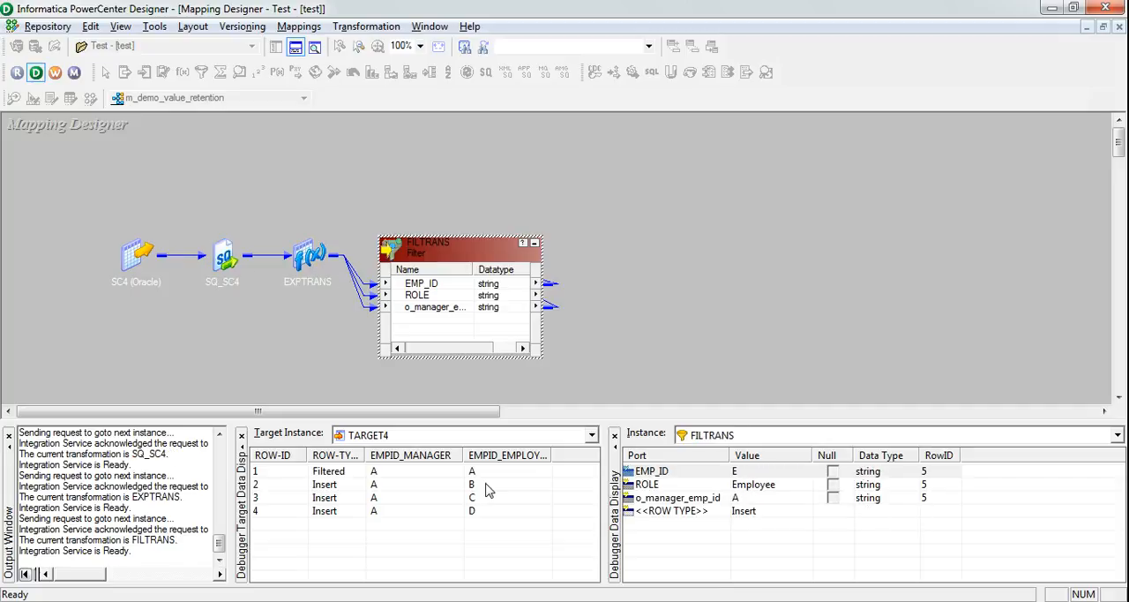
click(222, 257)
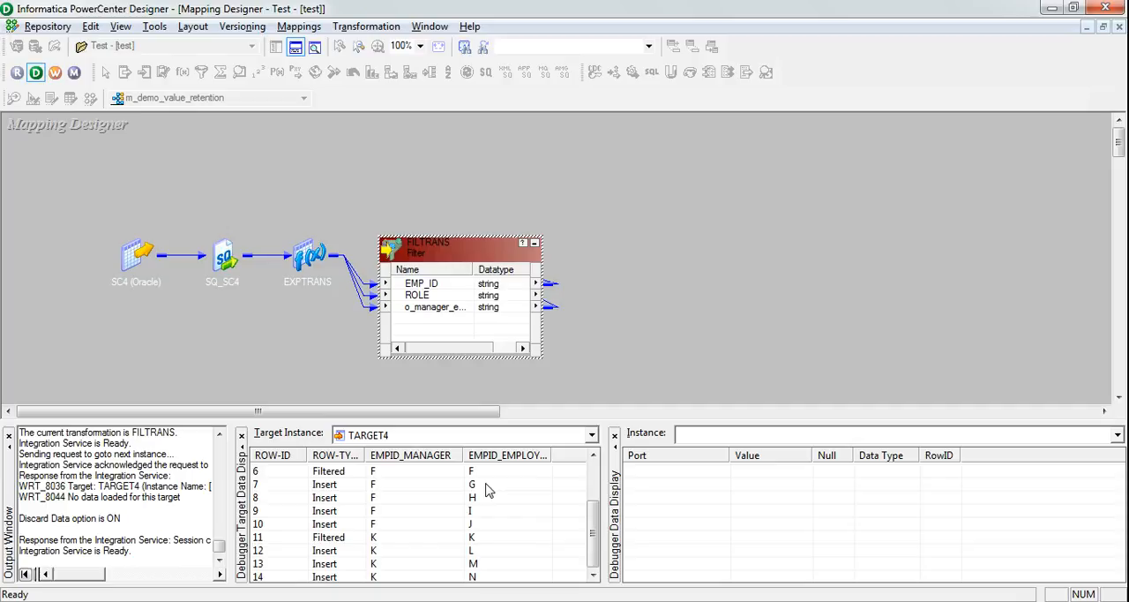
mouse_move(547, 310)
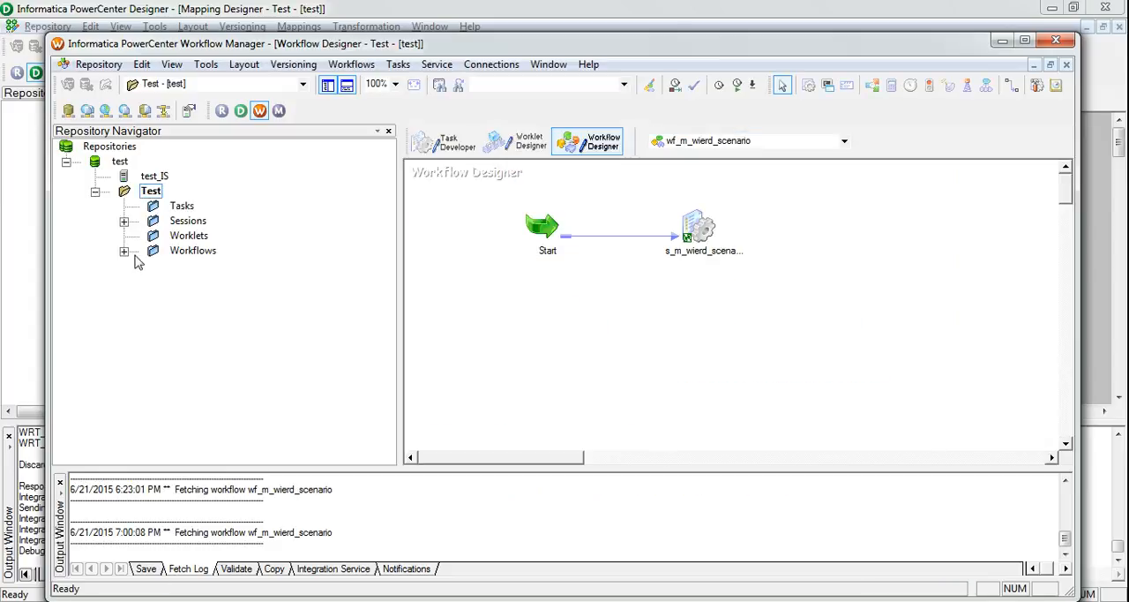
Open wf_m_demo_value_retention from the Workflows list and start it.
click(123, 251)
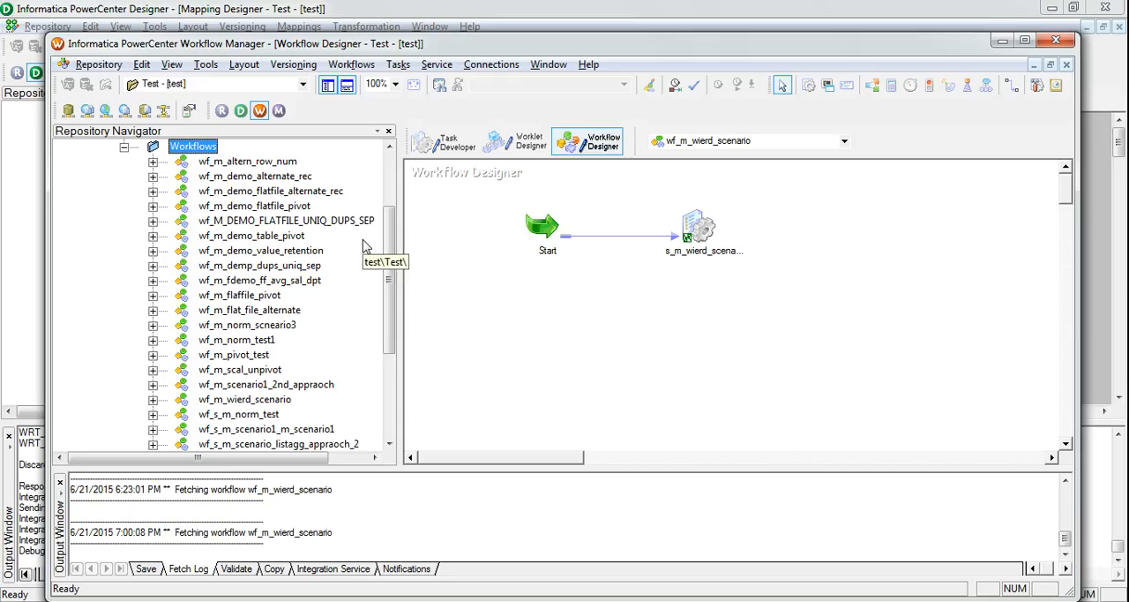
double_click(260, 251)
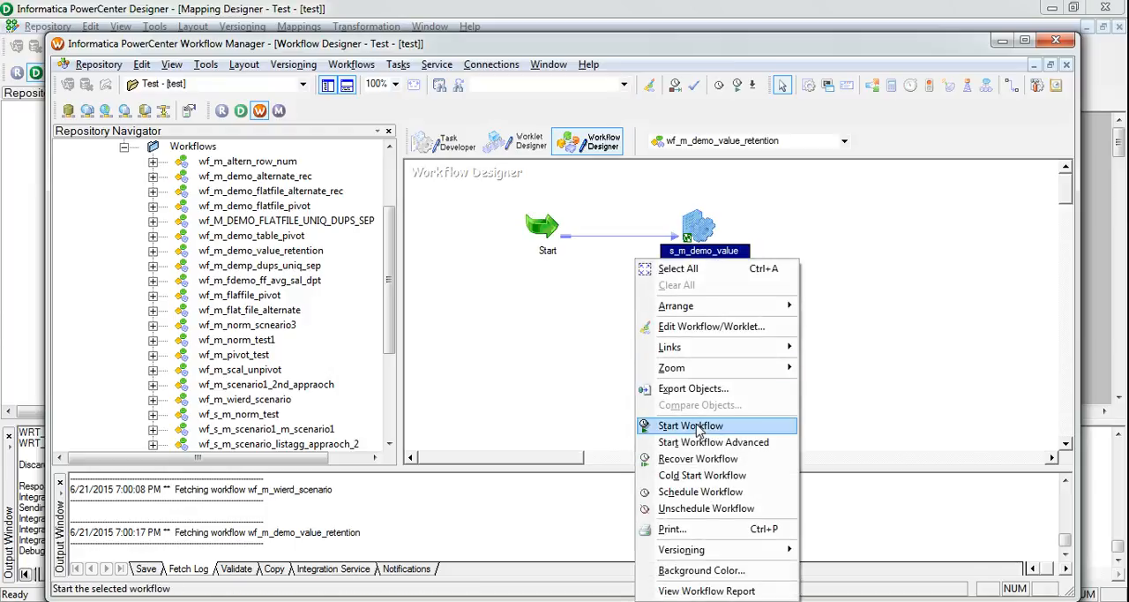
click(690, 425)
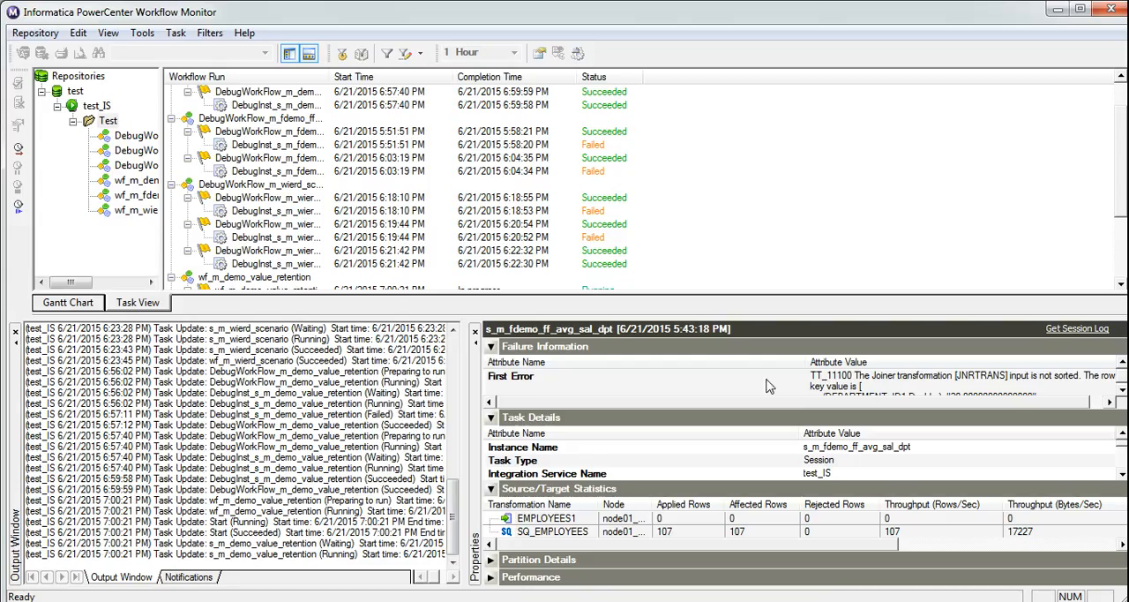
Confirm wf_m_demo_value_retention shows Succeeded, then switch to Oracle SQL Developer.
scroll(down, 3)
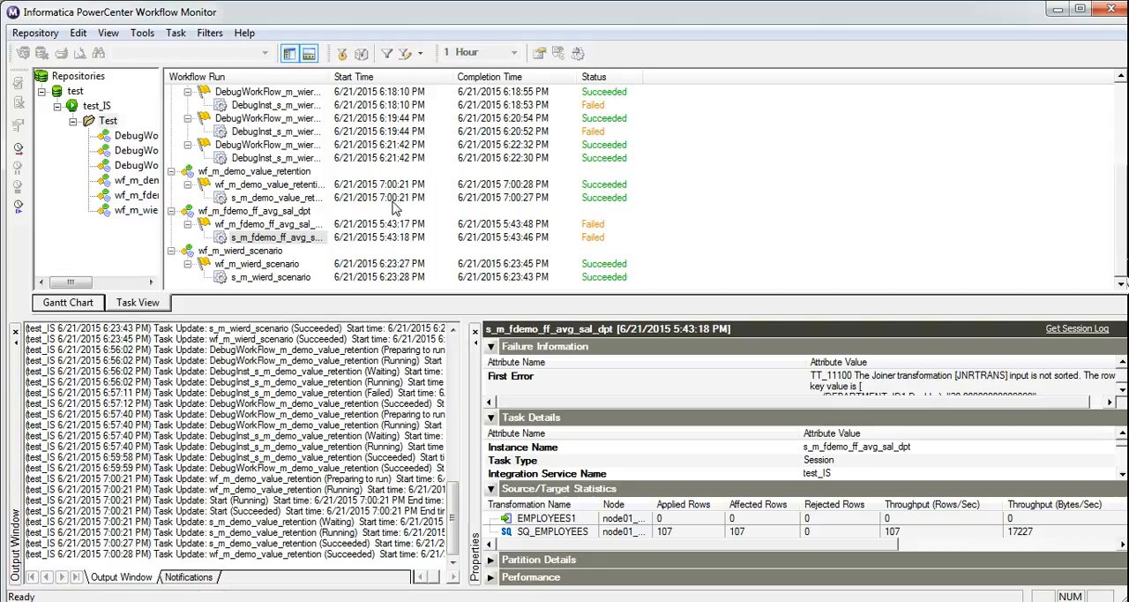
click(274, 197)
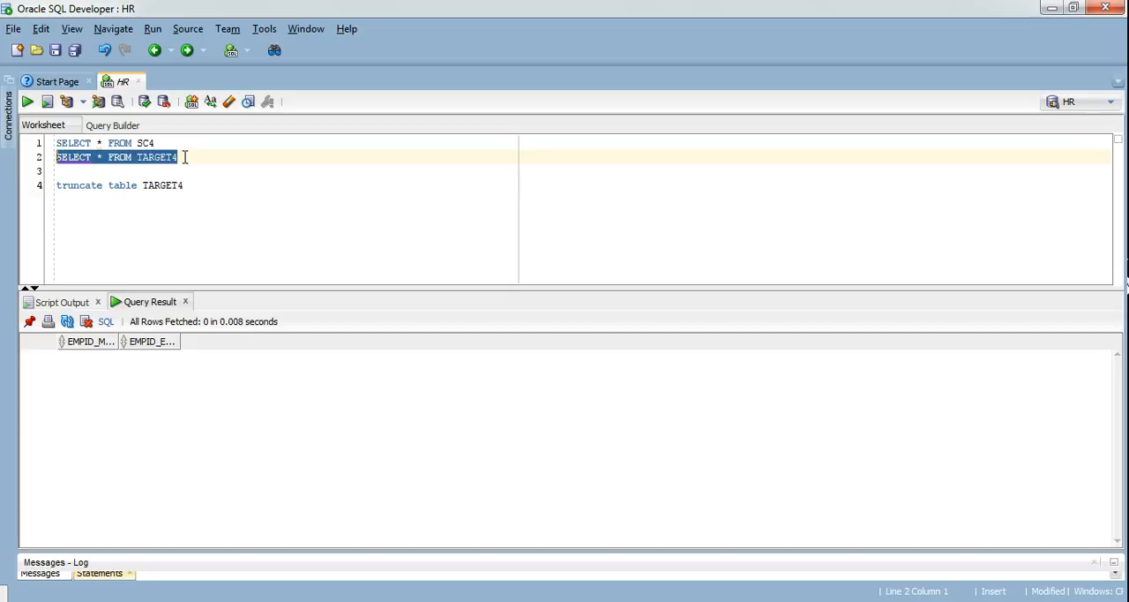
Run SELECT * FROM TARGET4 and highlight the rows managed by A and K.
click(29, 99)
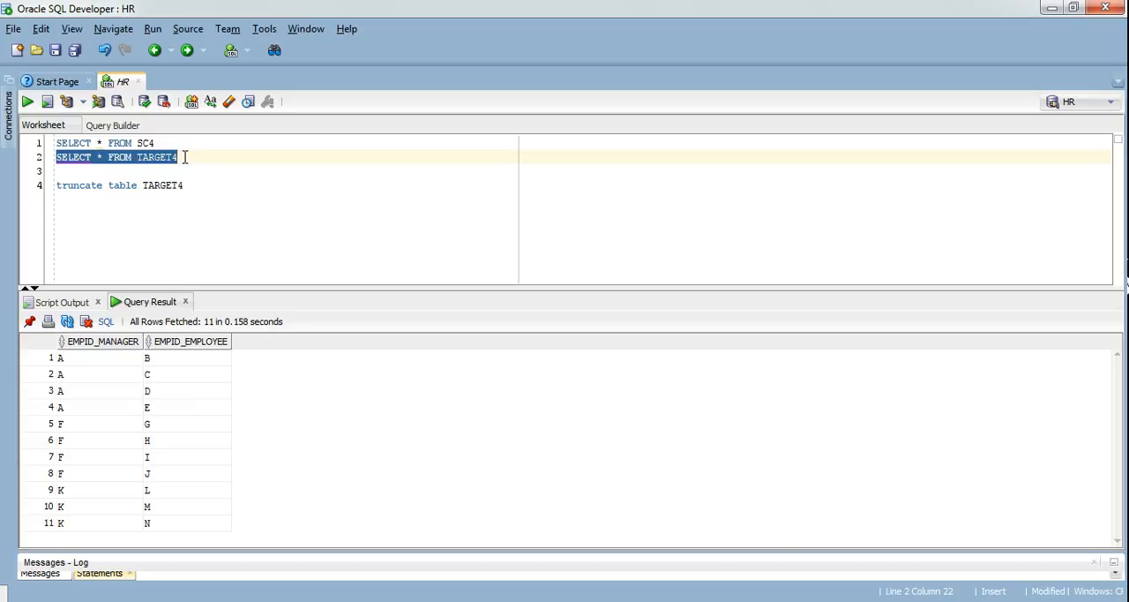
mouse_move(85, 373)
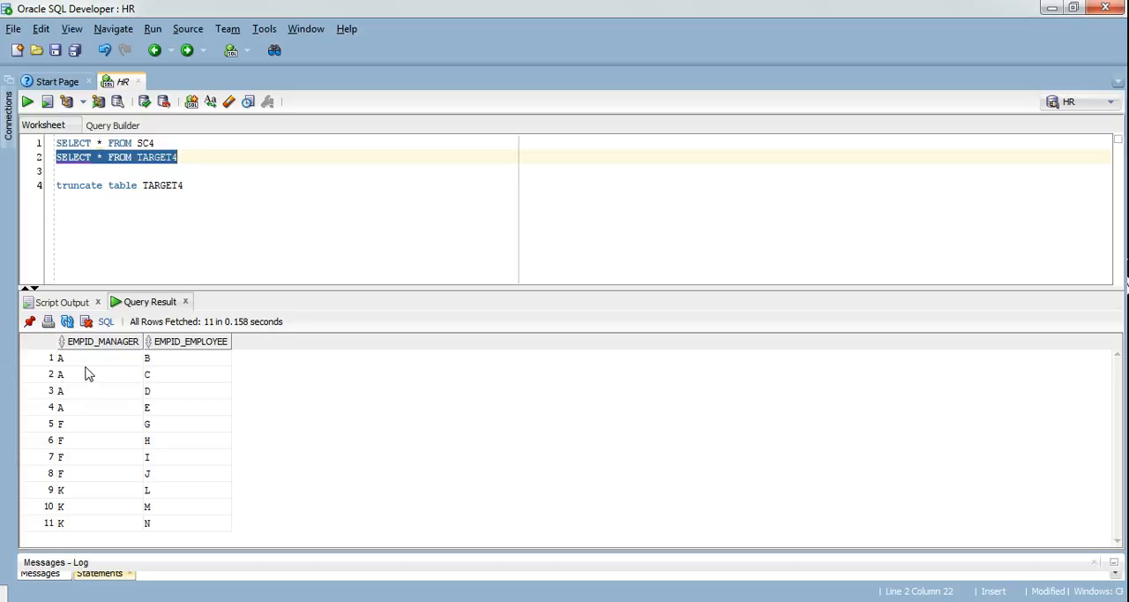
click(88, 375)
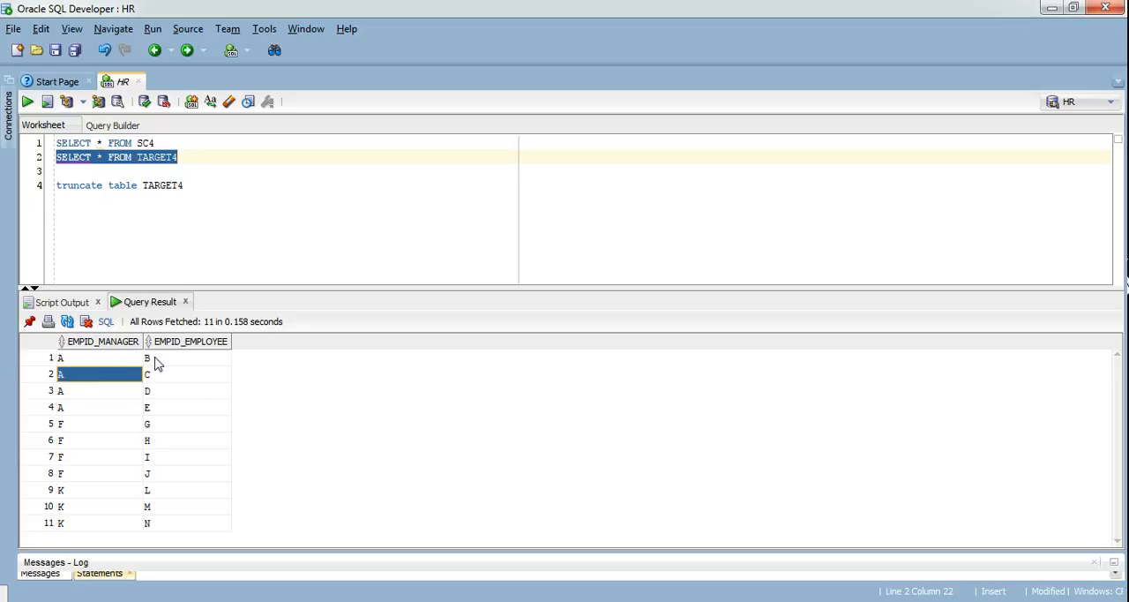
click(177, 390)
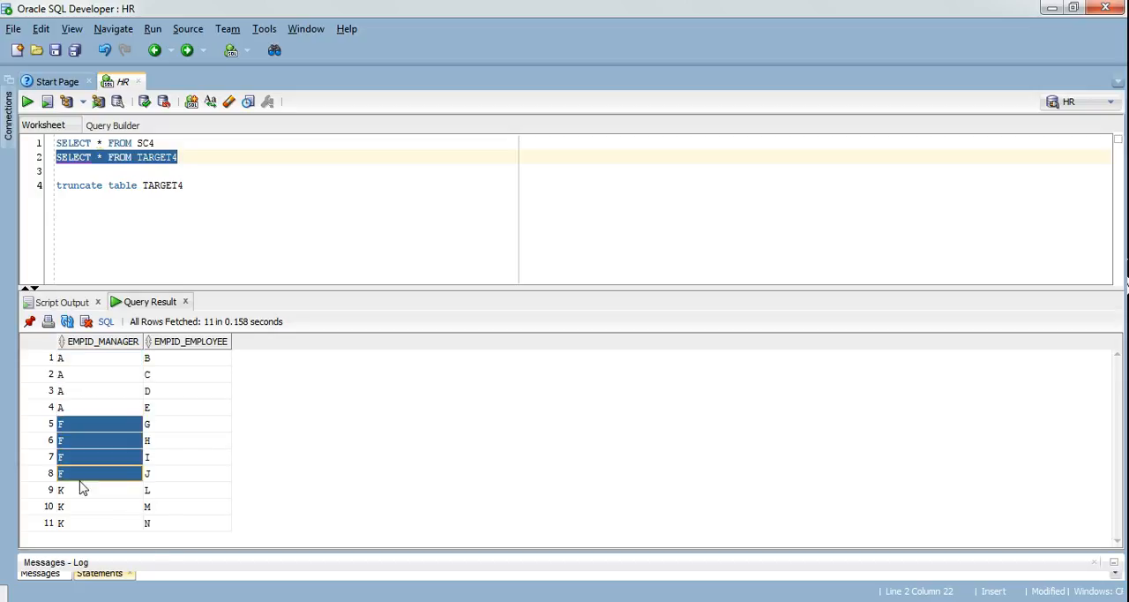
click(70, 490)
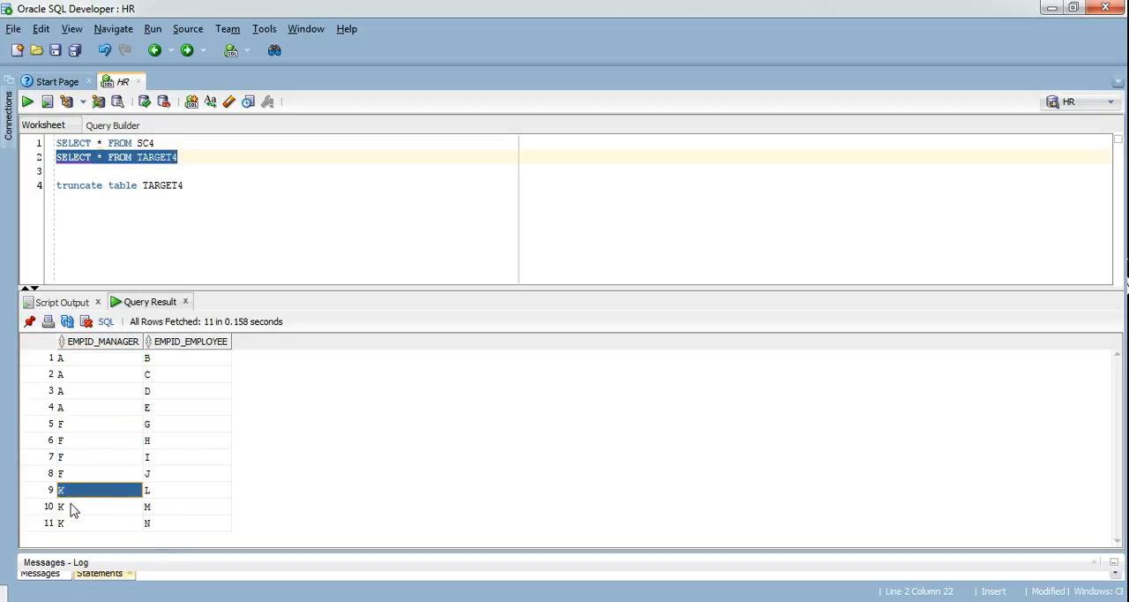
drag(70, 489, 71, 523)
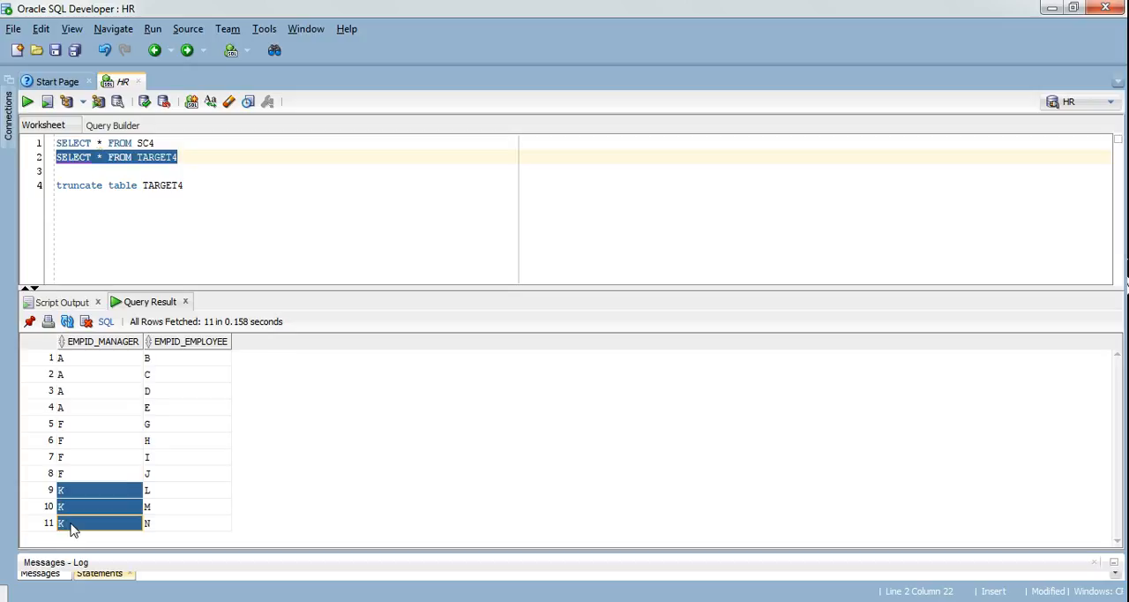